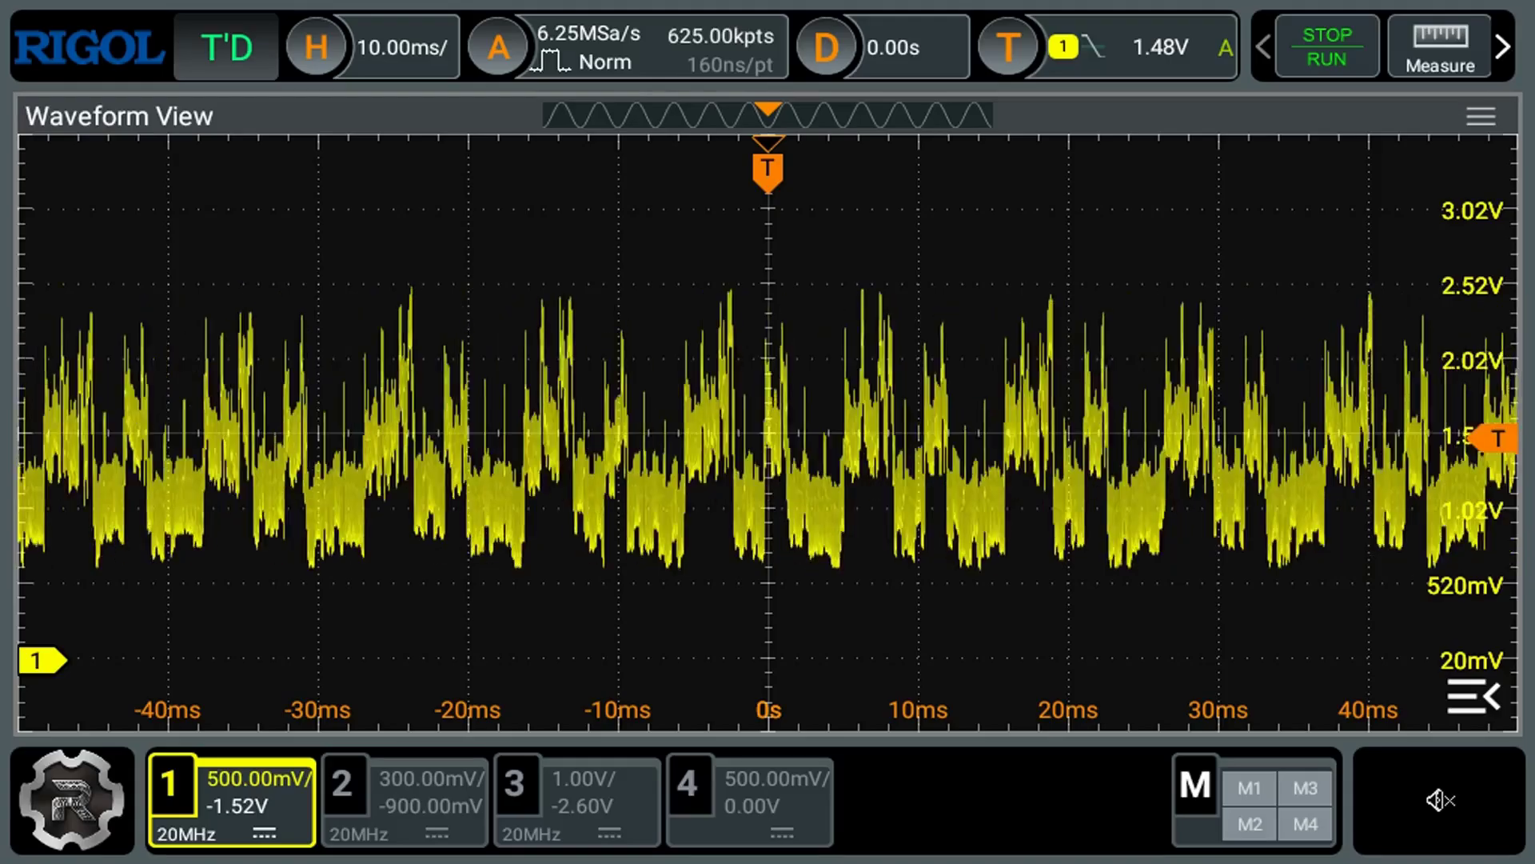
# Step: Add the CH1 Vavg measurement to the results, reading about 1.22 V, and show its options menu
pyautogui.click(1439, 45)
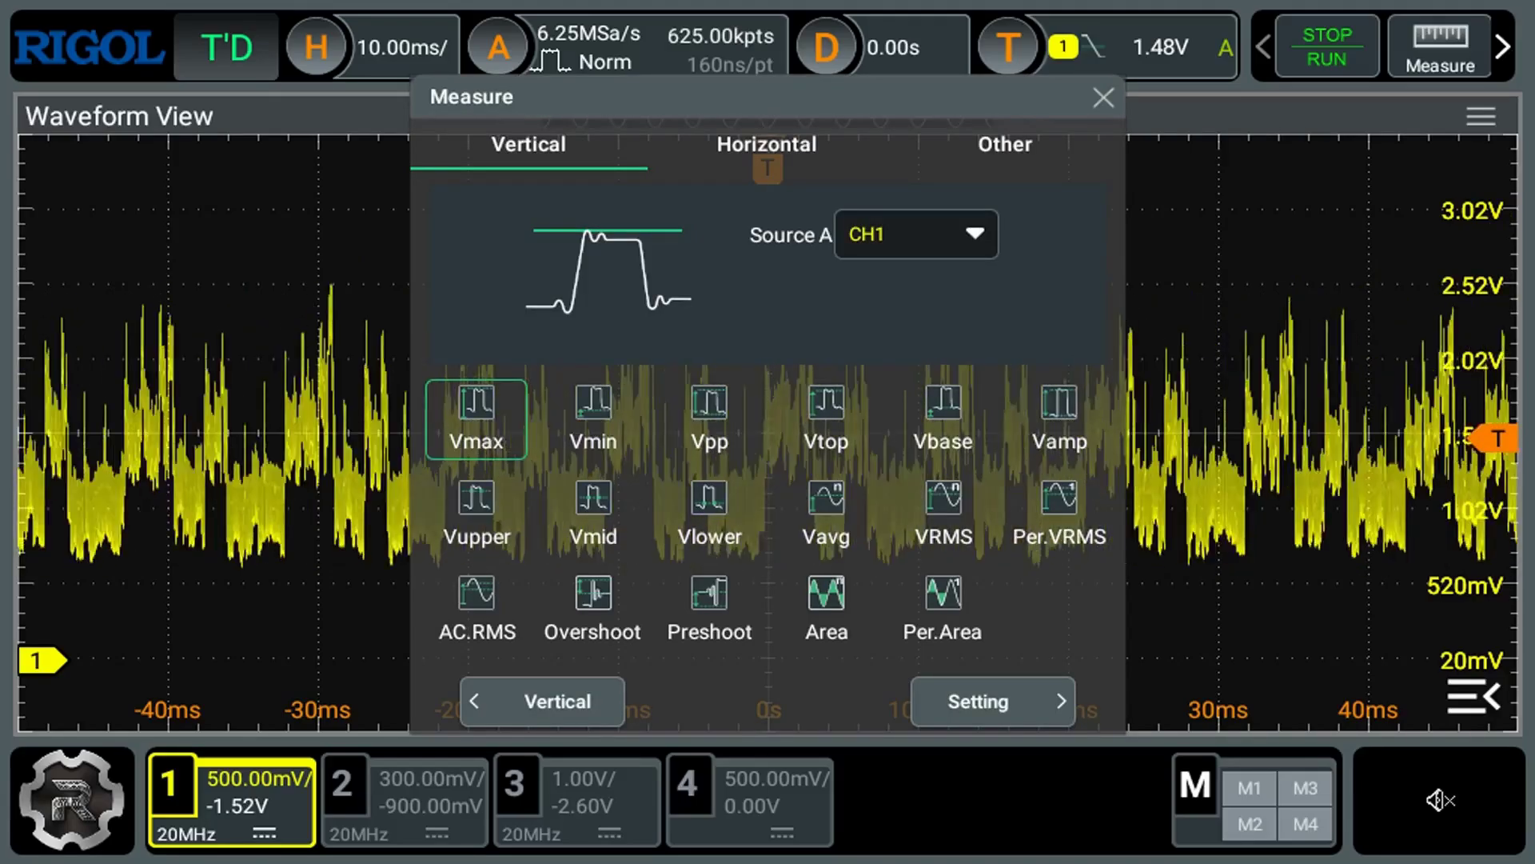
pyautogui.click(825, 516)
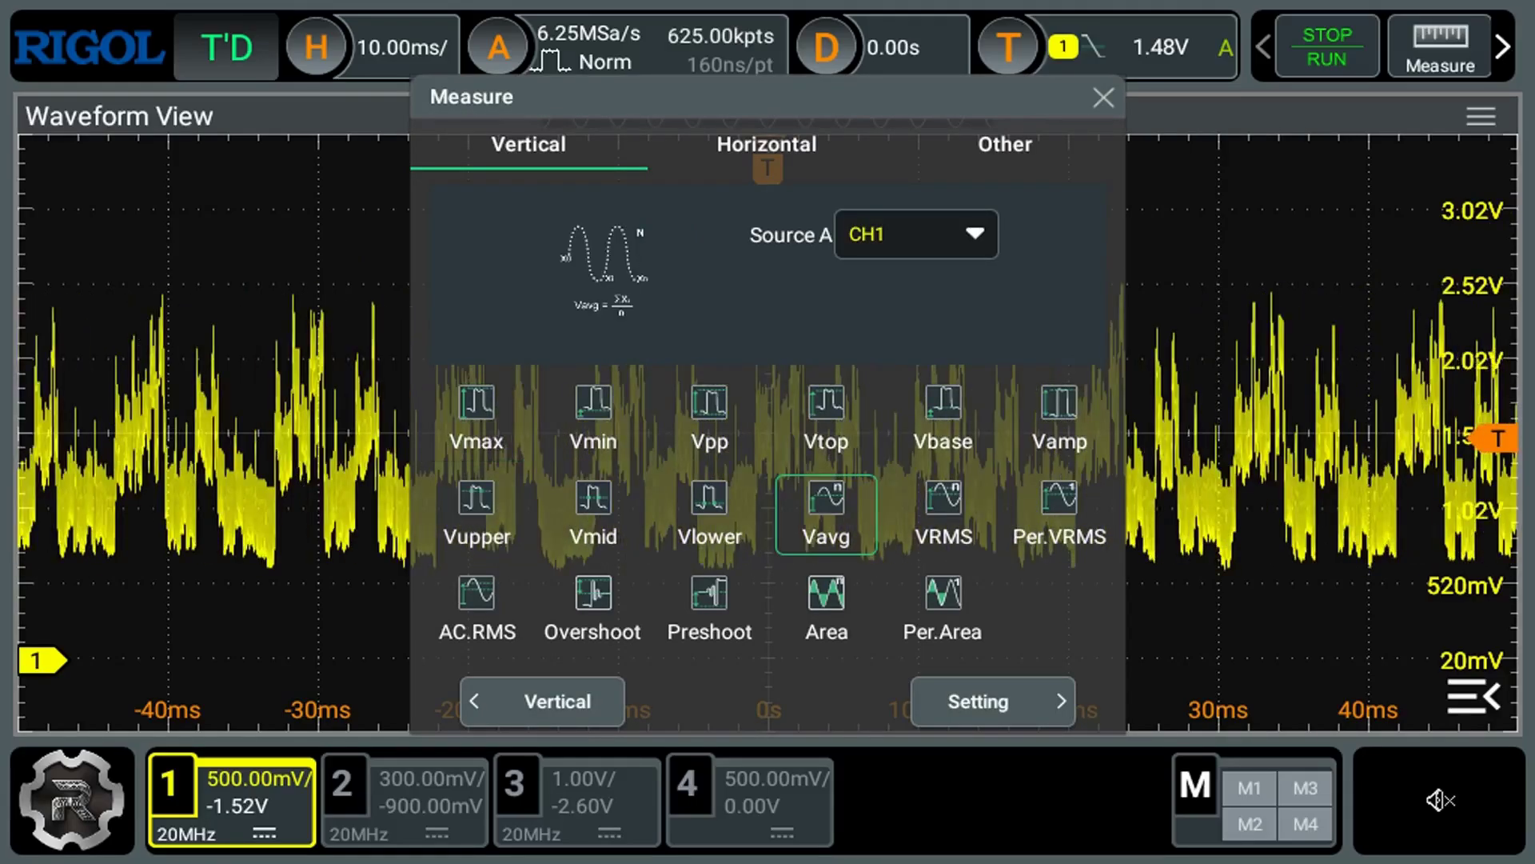
pyautogui.click(825, 513)
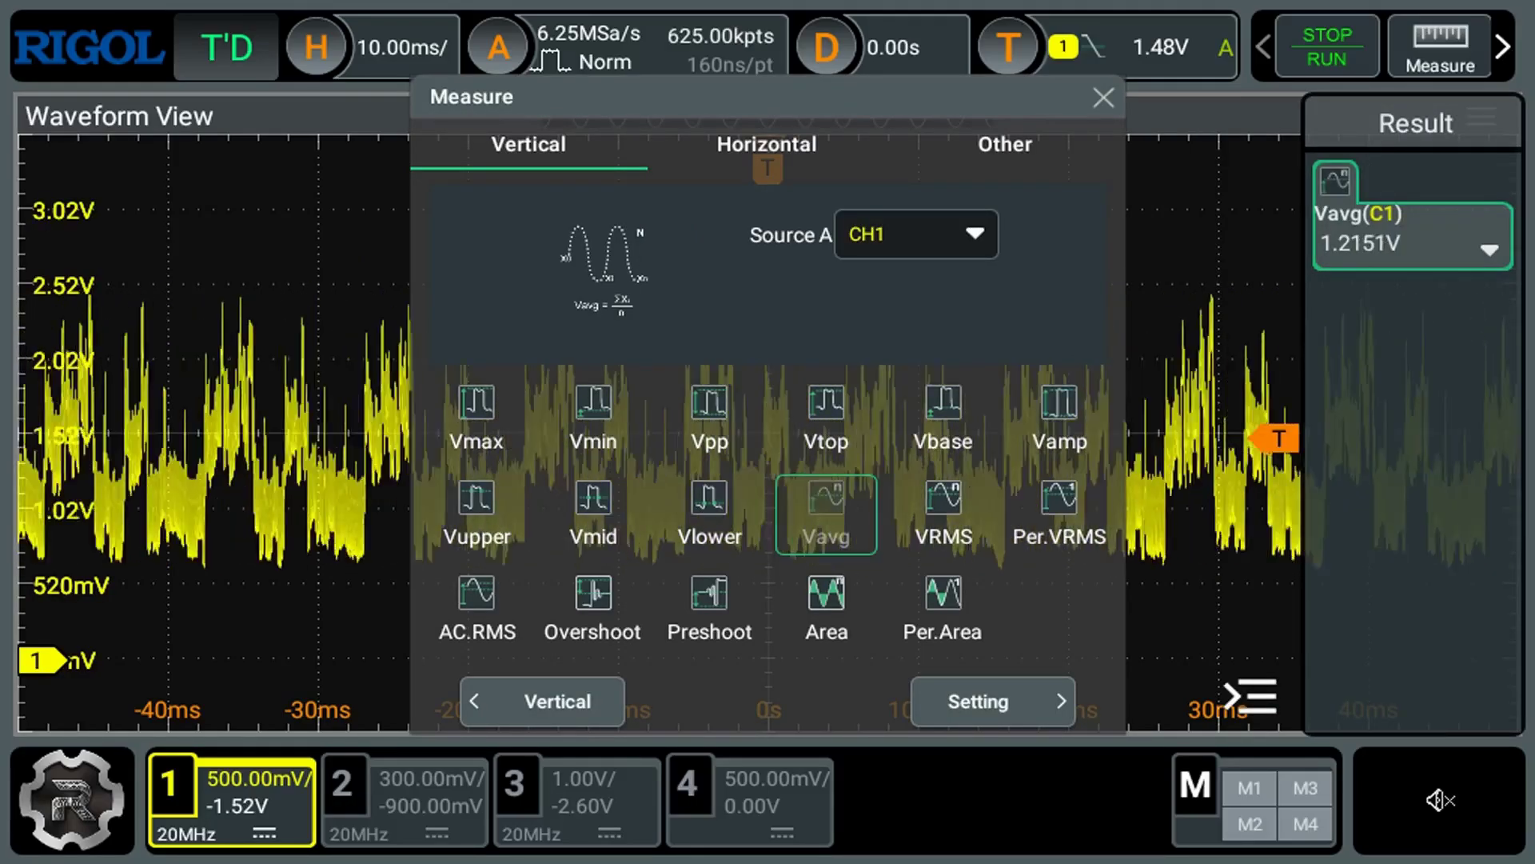
pyautogui.click(1102, 98)
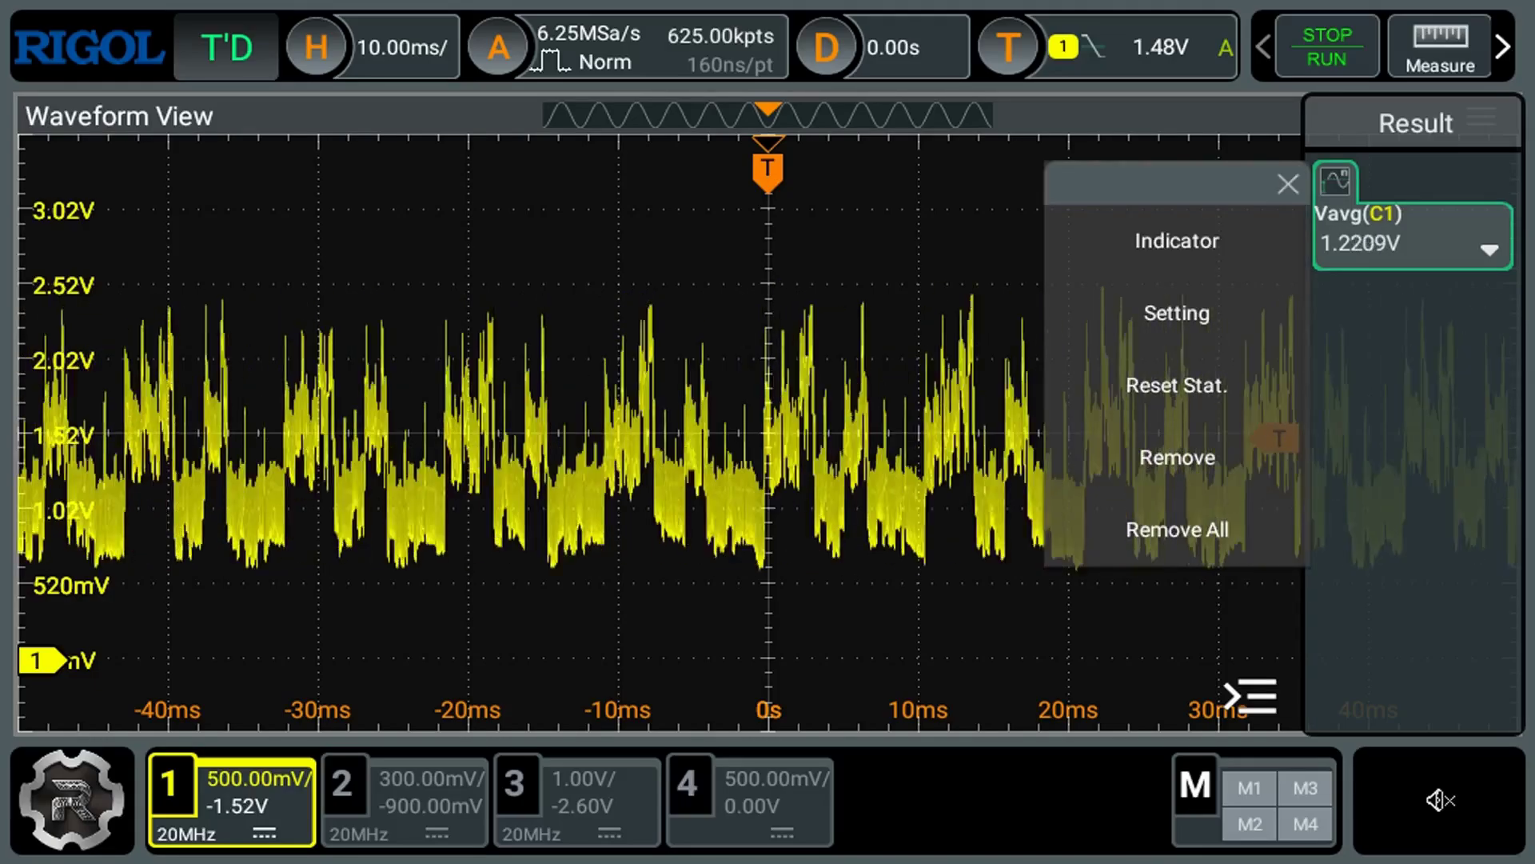
pyautogui.click(1176, 312)
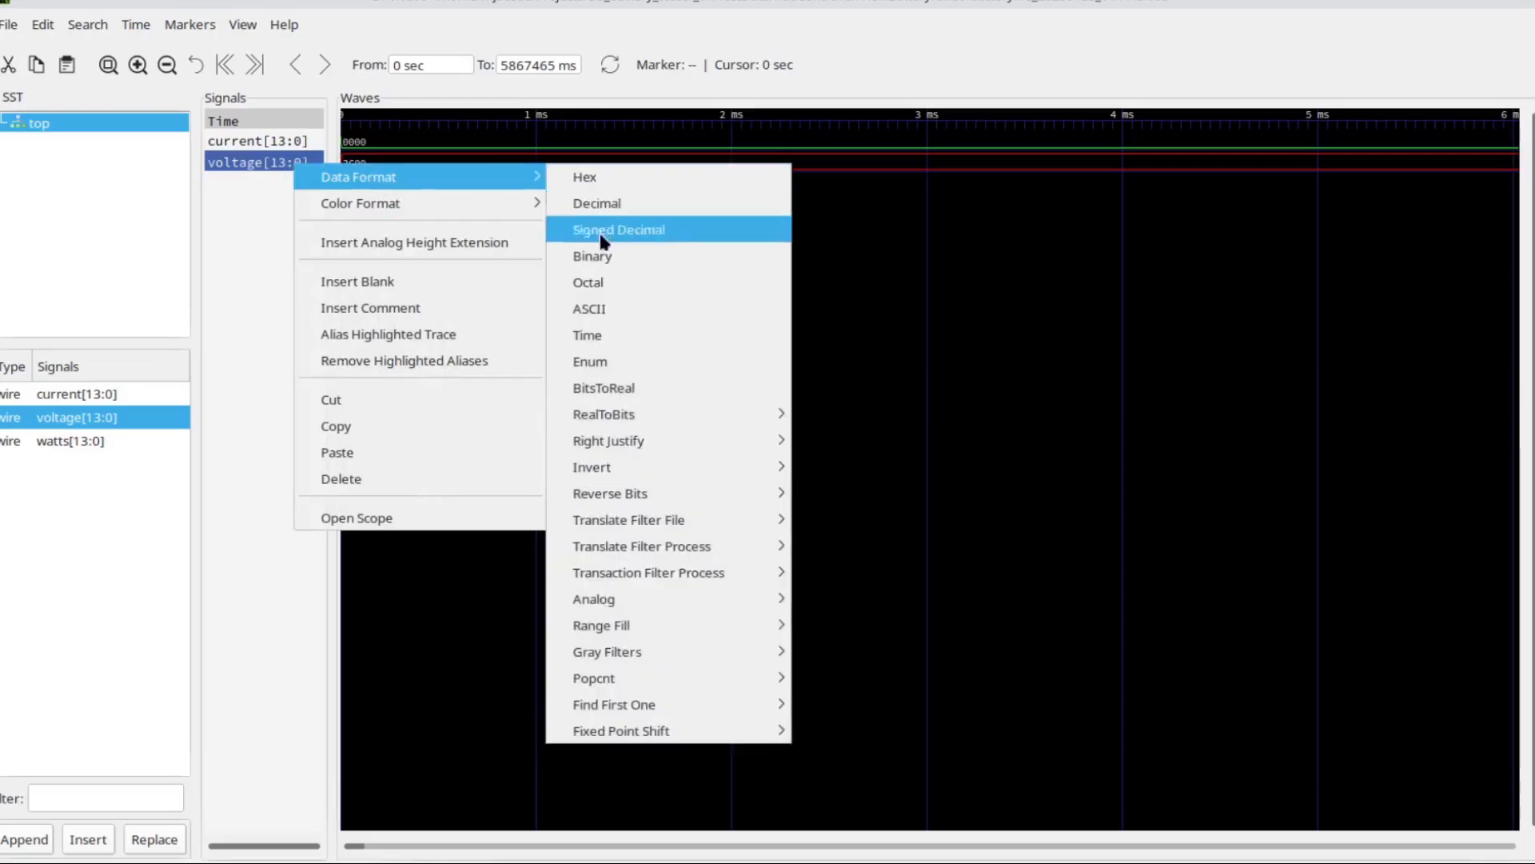
# Step: Show voltage as Signed Decimal and insert analog height extensions on the current and voltage traces
pyautogui.click(617, 228)
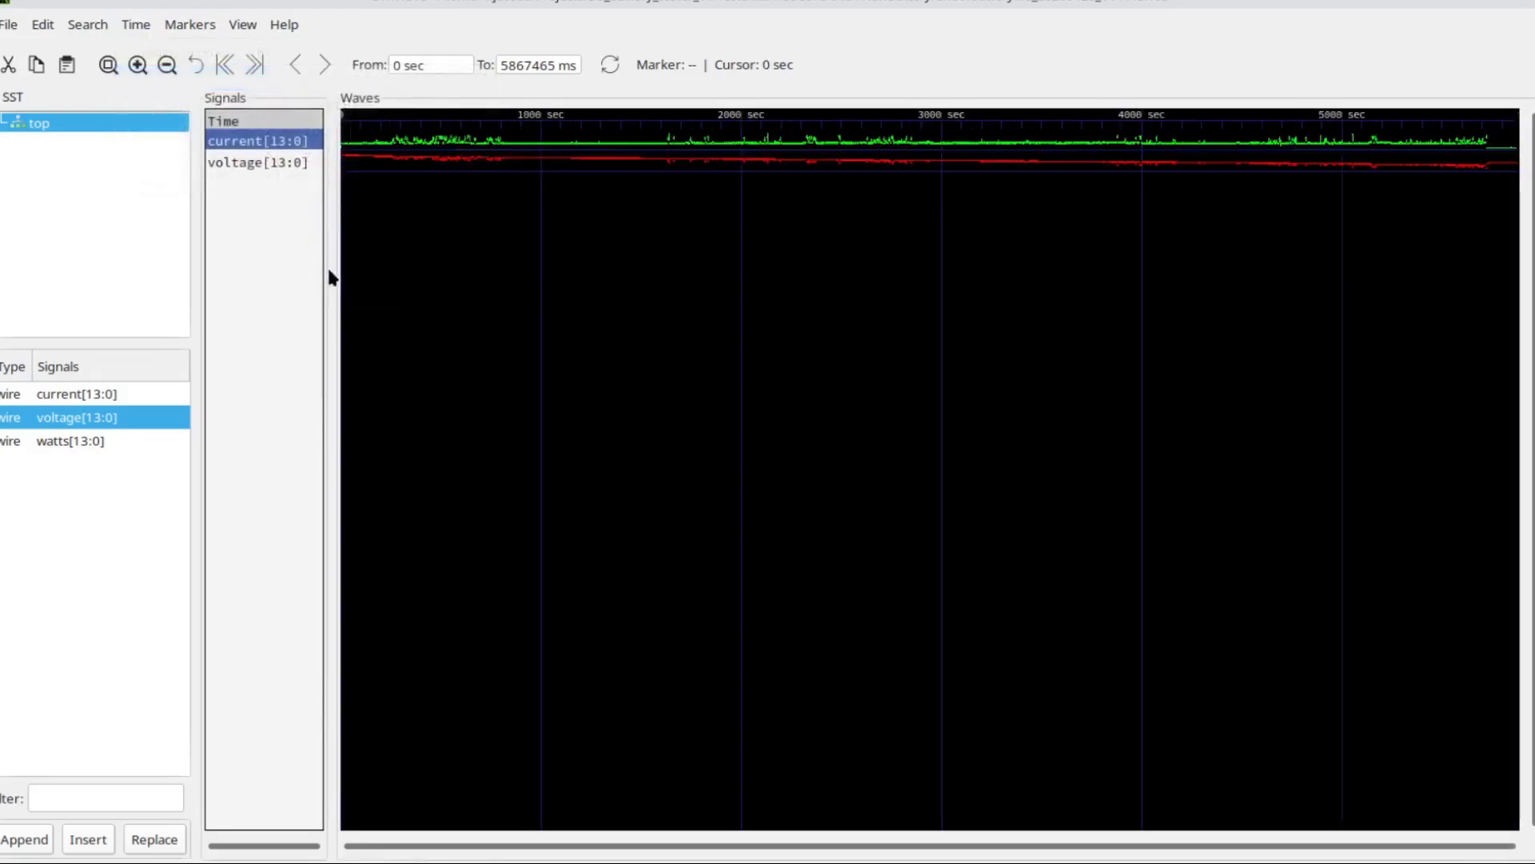
pyautogui.rightClick(259, 141)
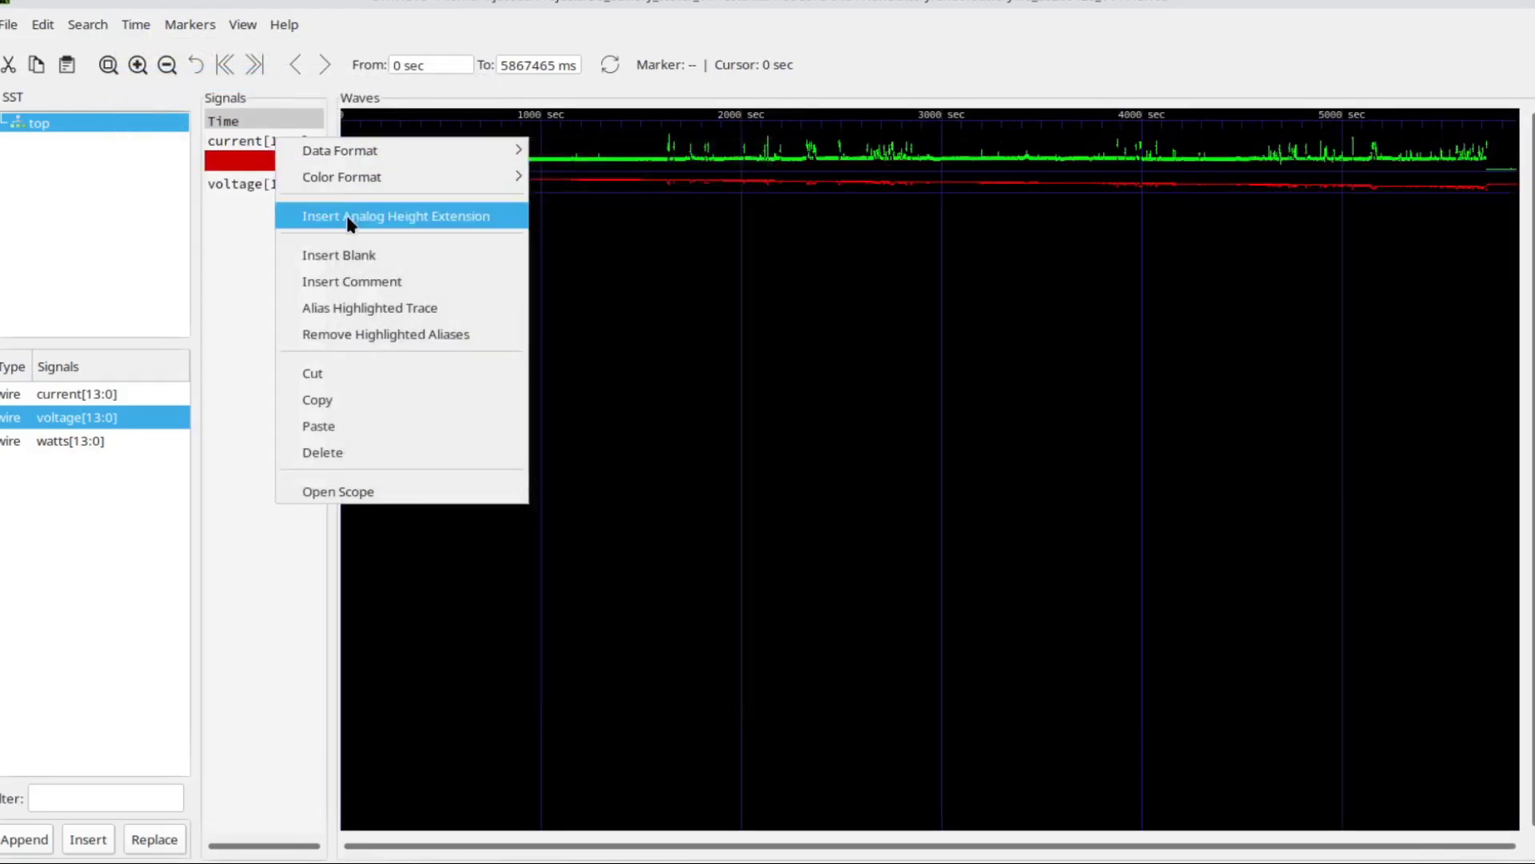
pyautogui.click(395, 216)
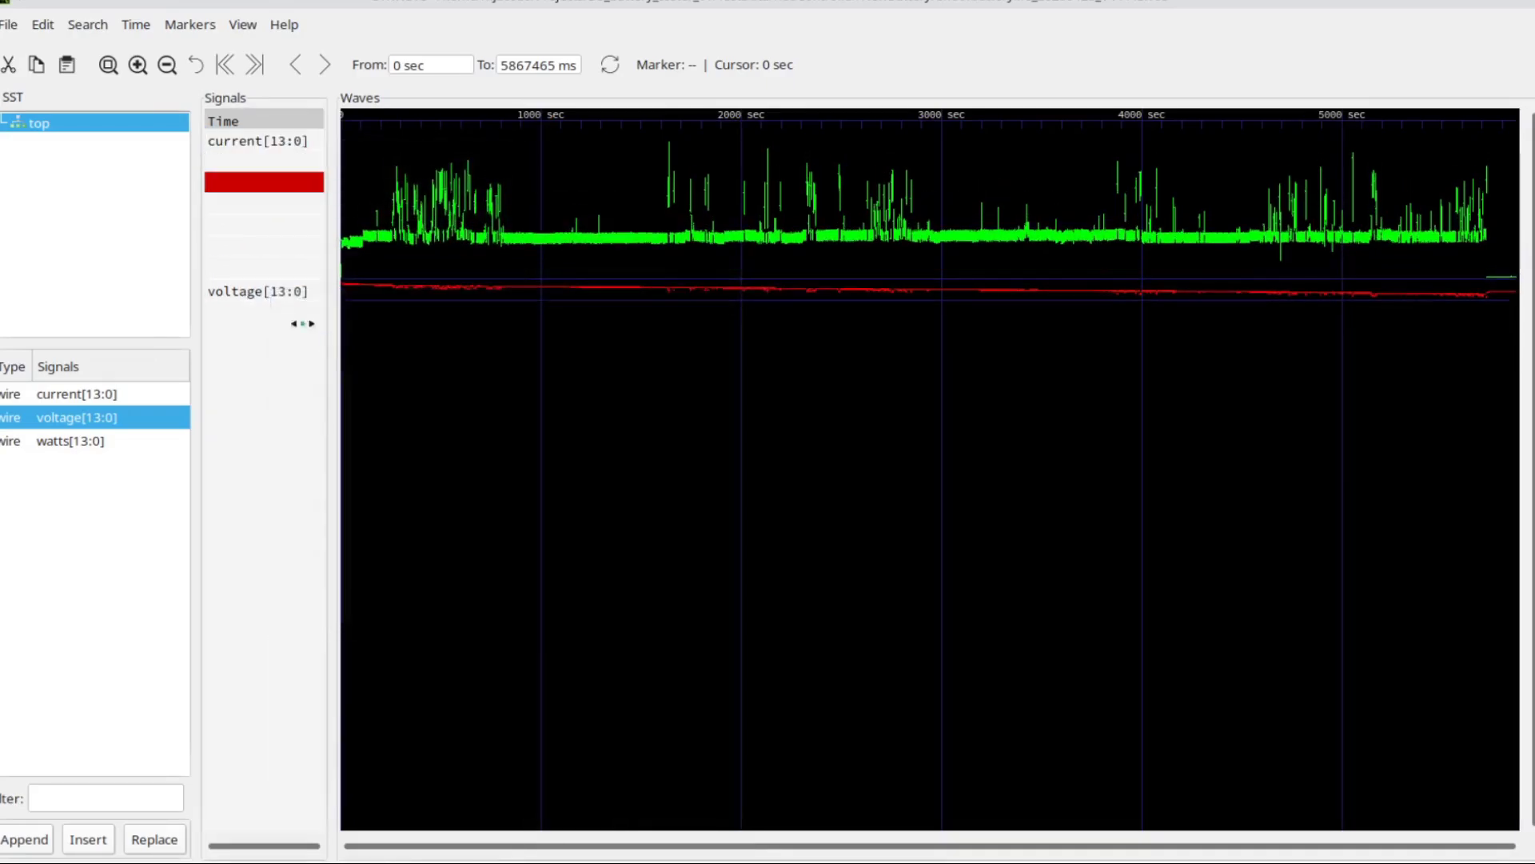
pyautogui.rightClick(254, 291)
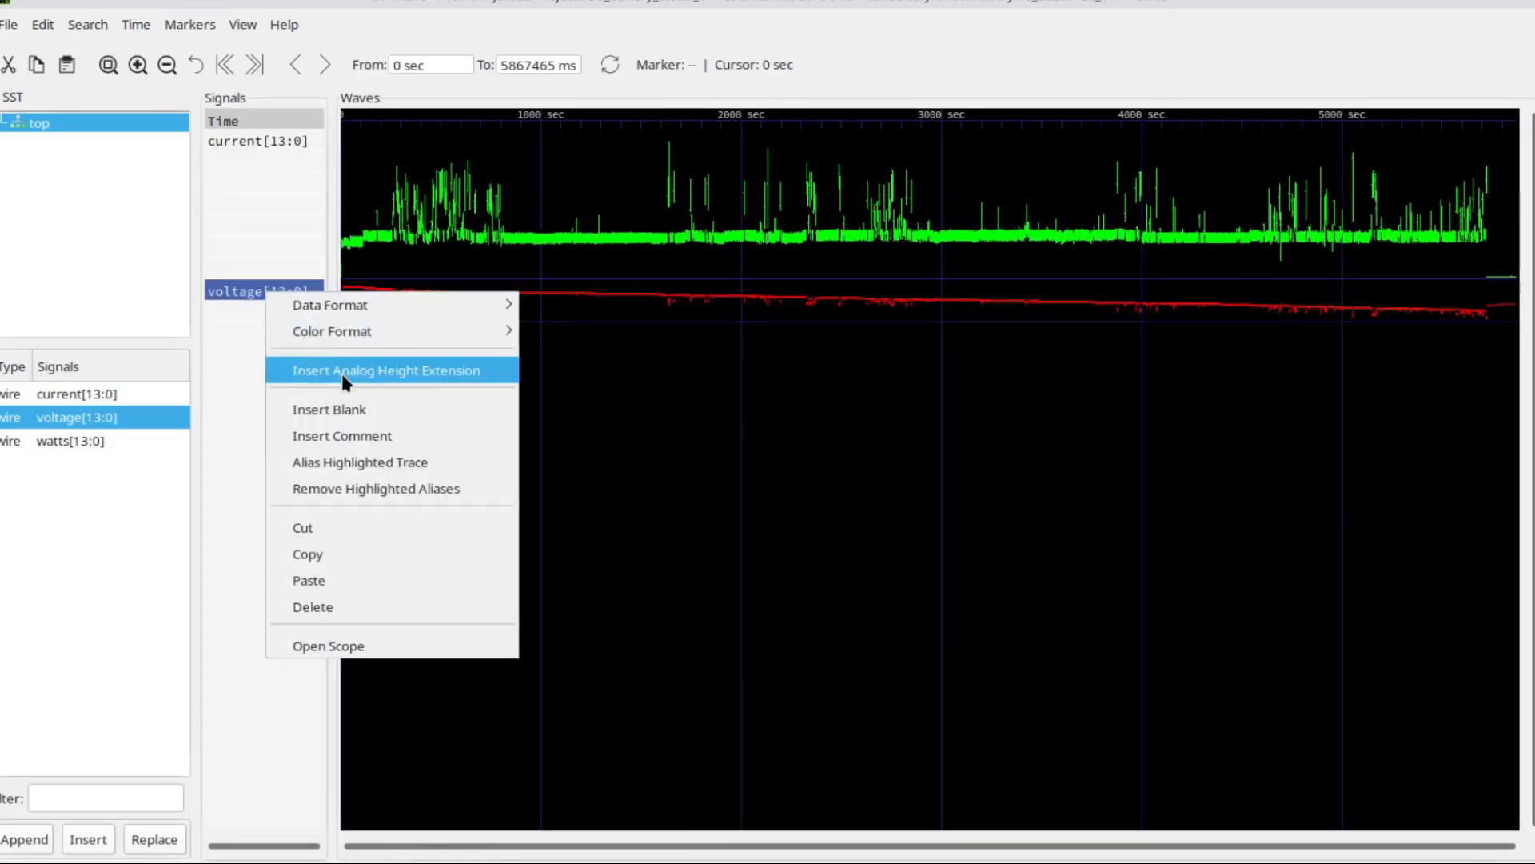
pyautogui.click(385, 370)
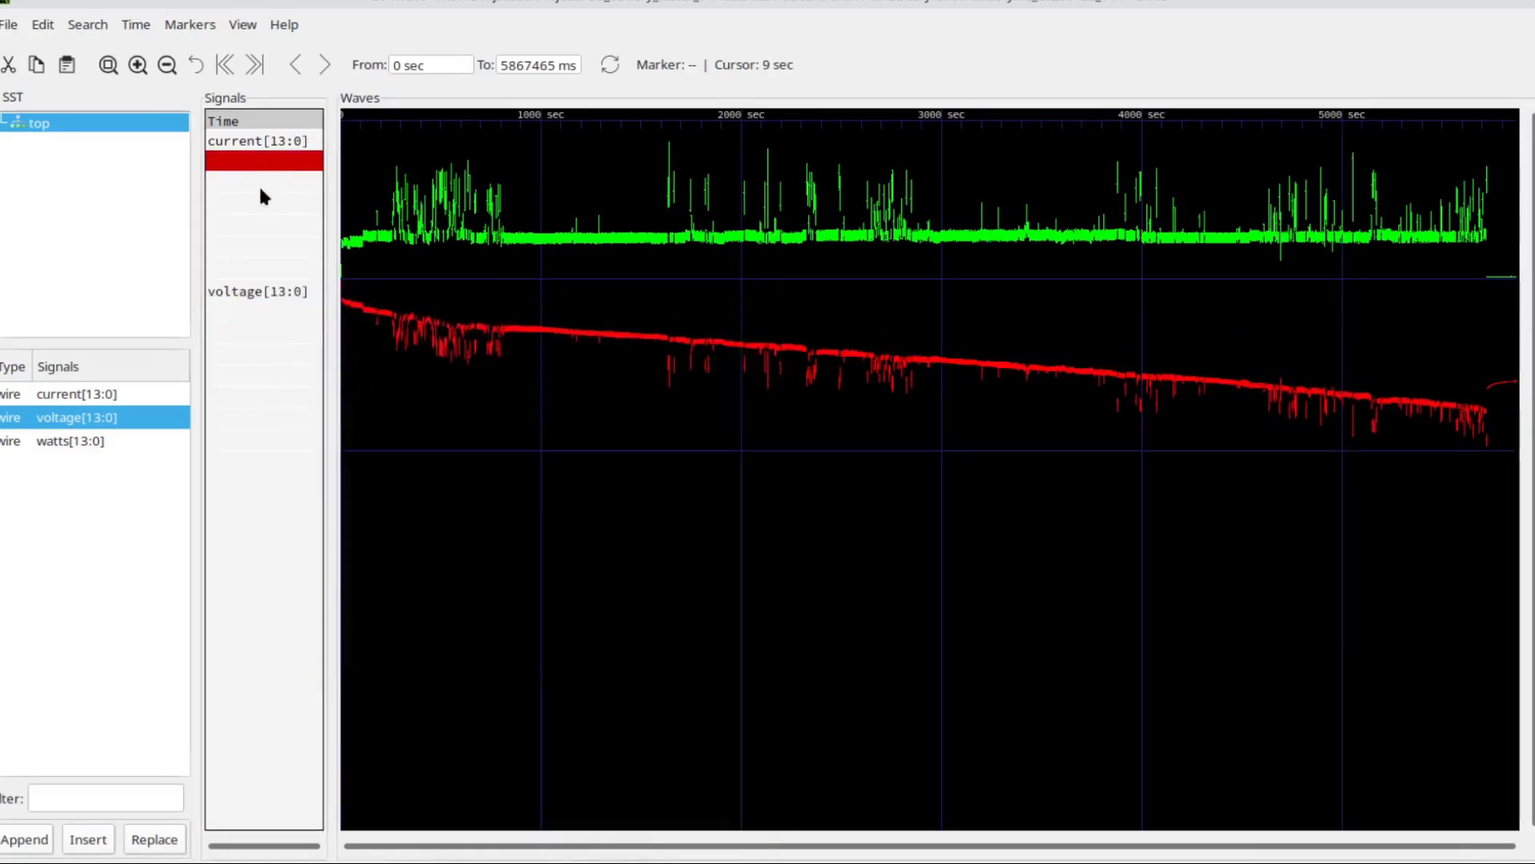
# Step: Leave the Signals pane and bring up the endofbatterylife.dlv1 log in Kate at its end
pyautogui.click(264, 309)
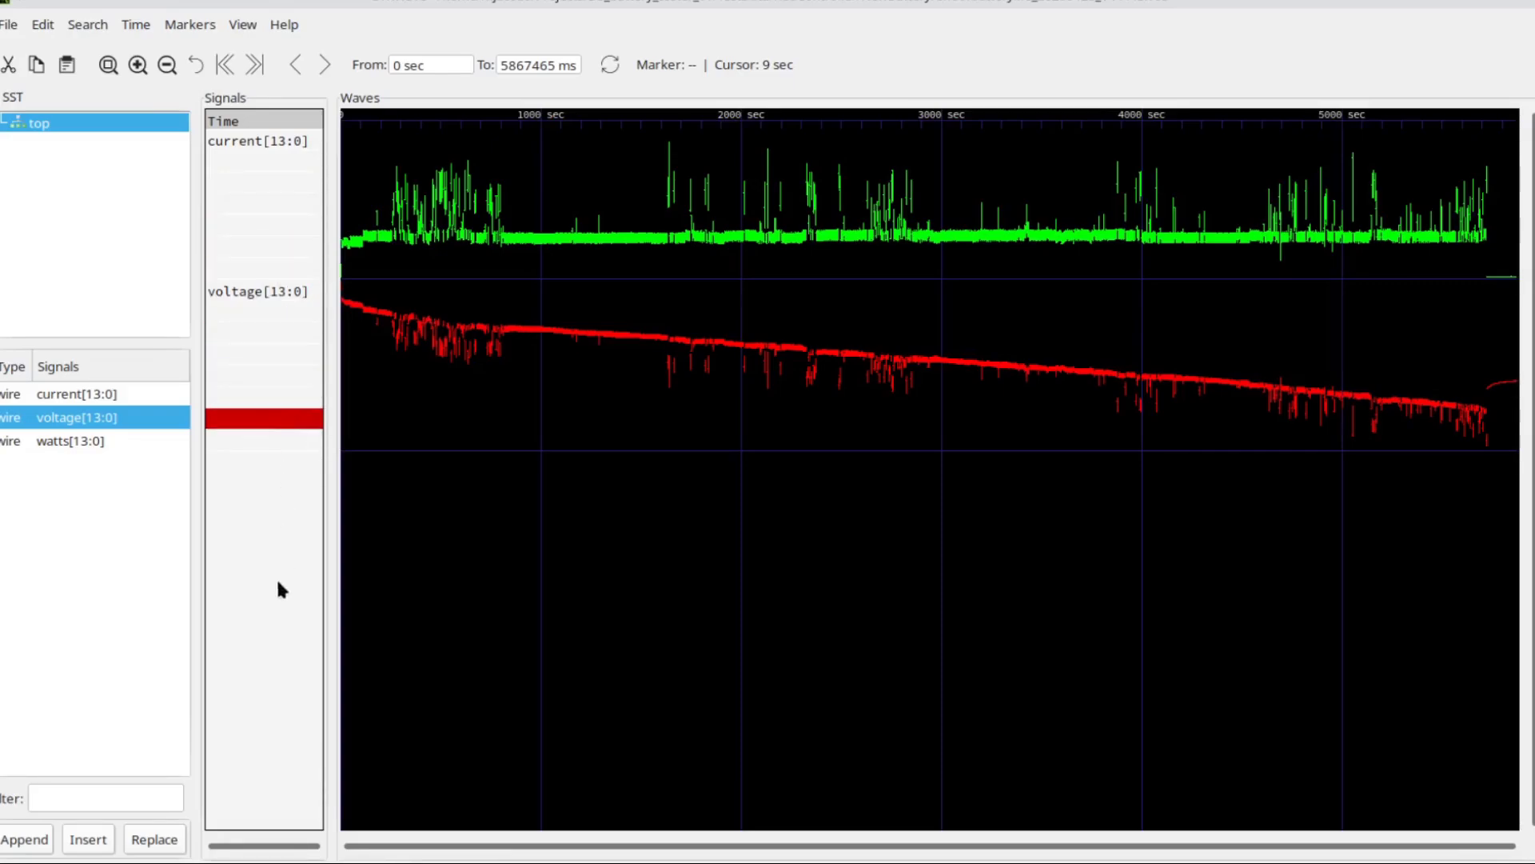
pyautogui.moveTo(269, 578)
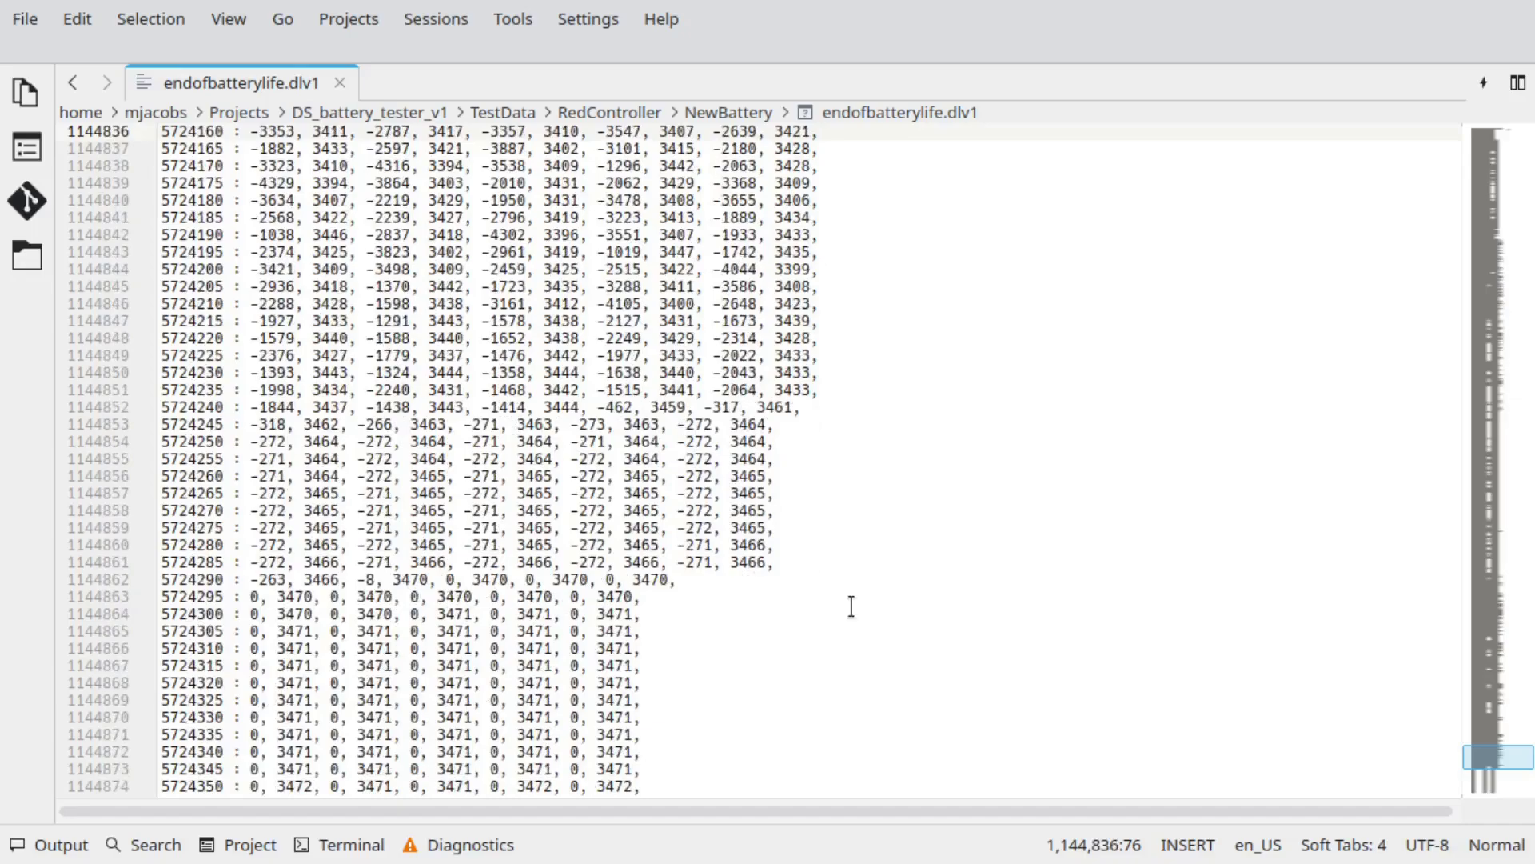
# Step: Regex-search the log for -6xxx readings and jump to one of the matching lines
pyautogui.scroll(3)
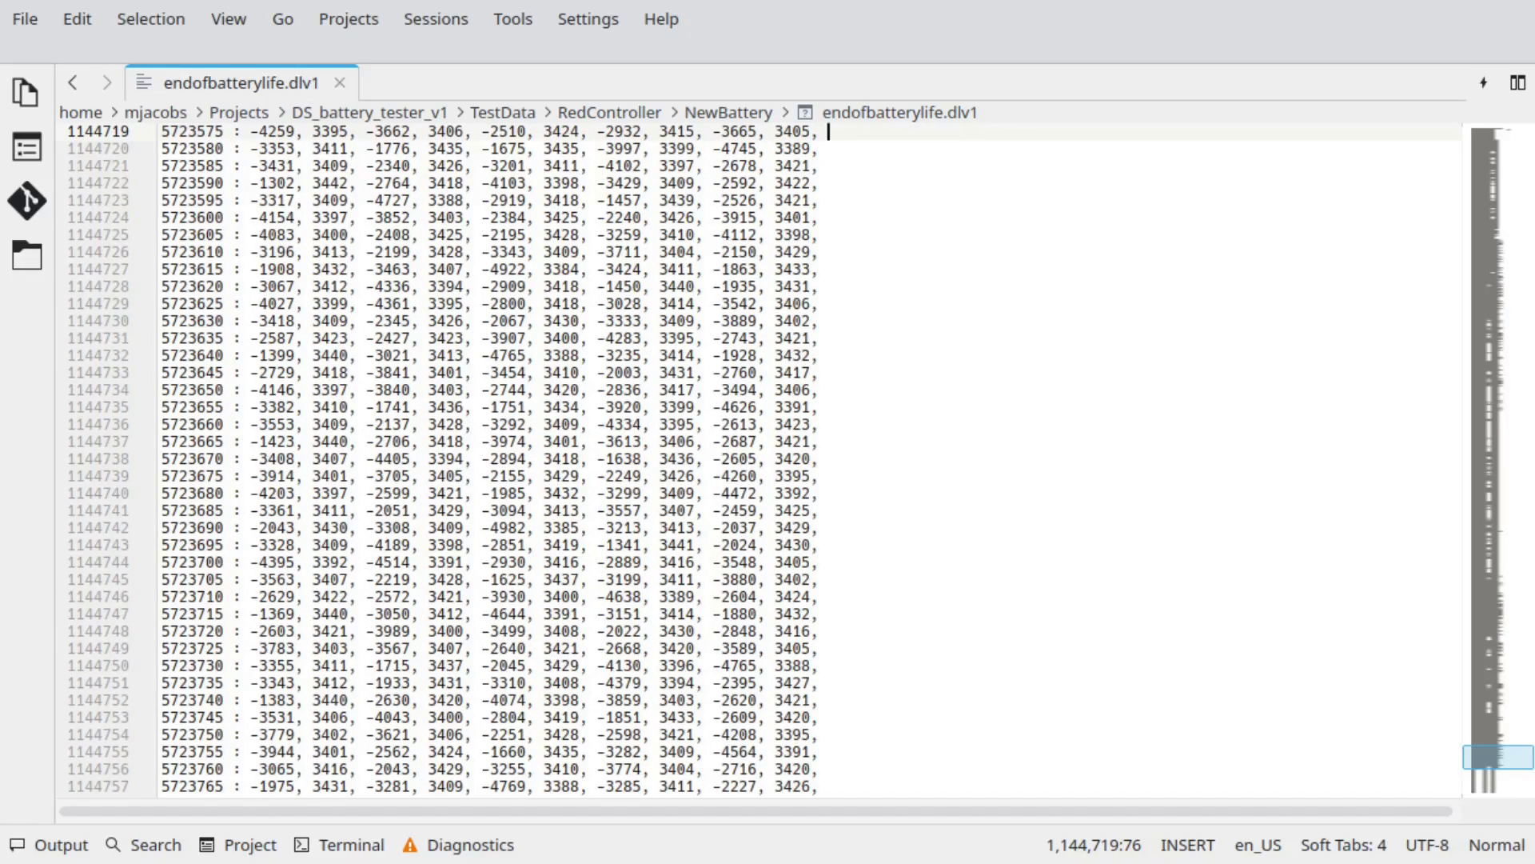
pyautogui.scroll(3)
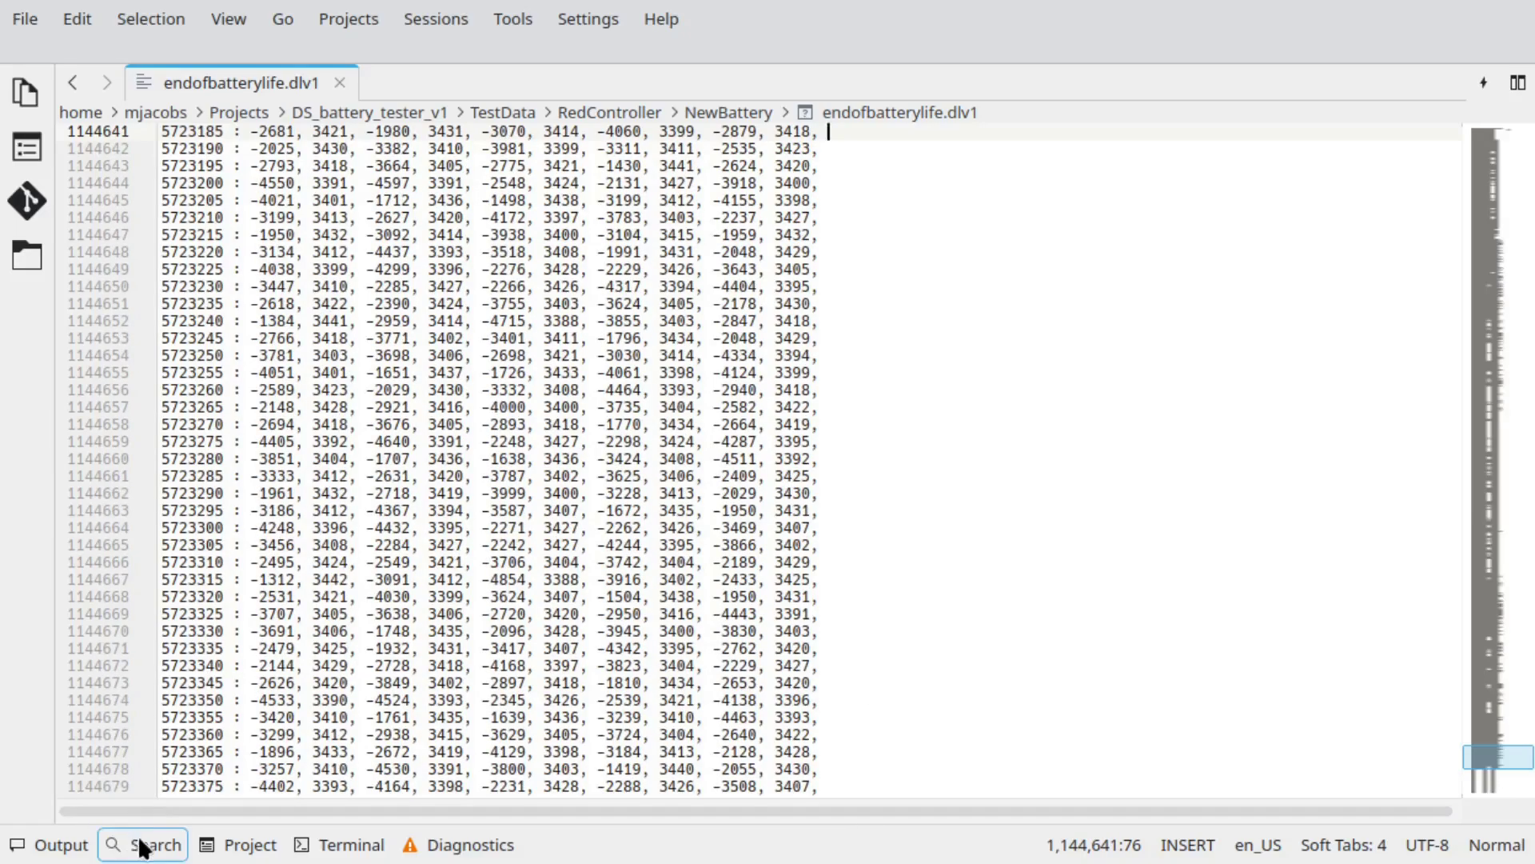
pyautogui.click(143, 844)
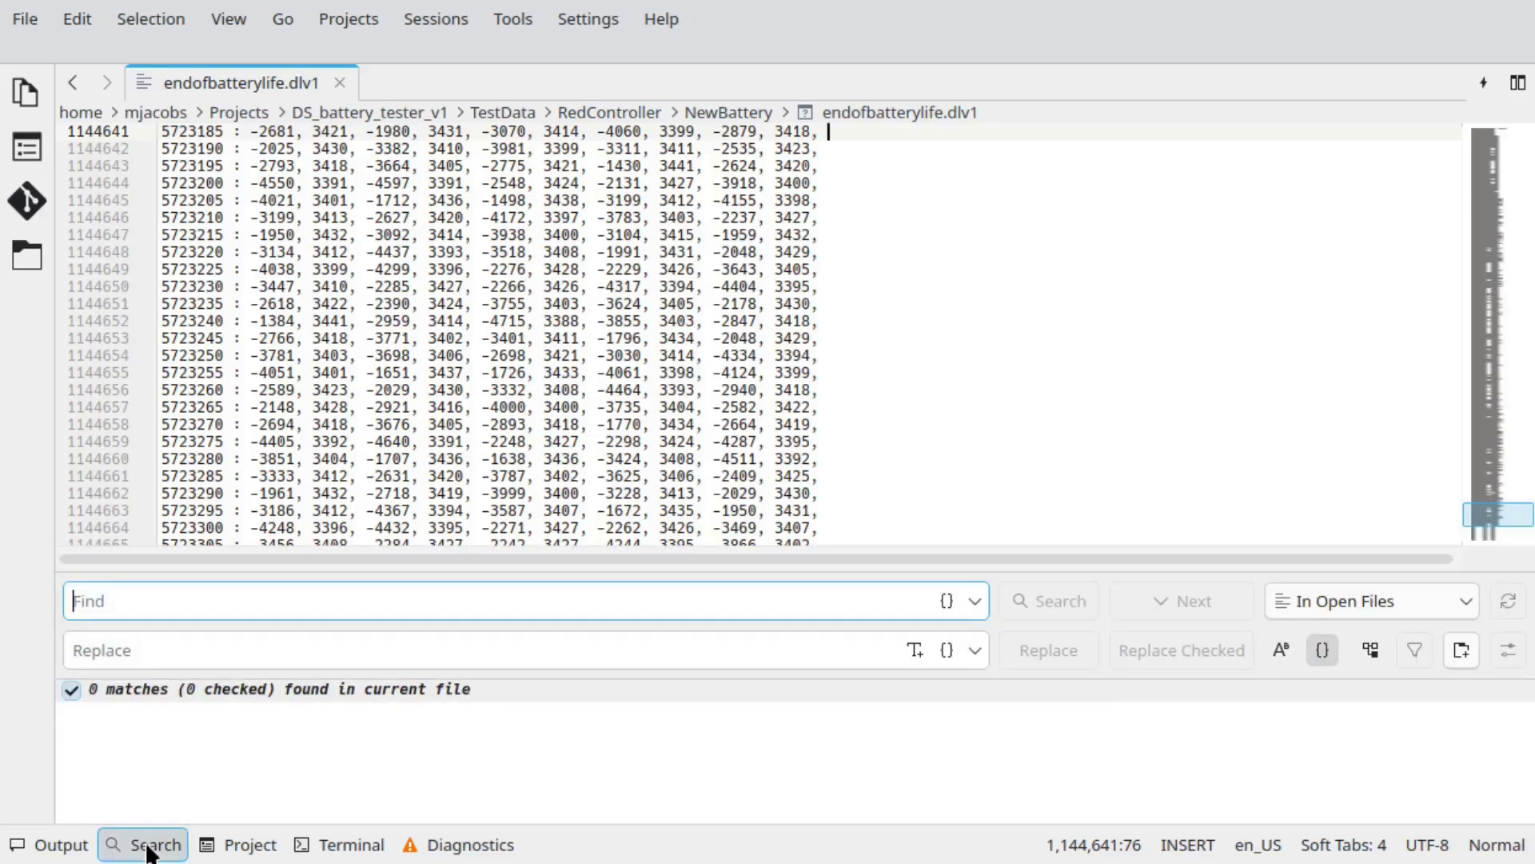
pyautogui.write('-[6]...,')
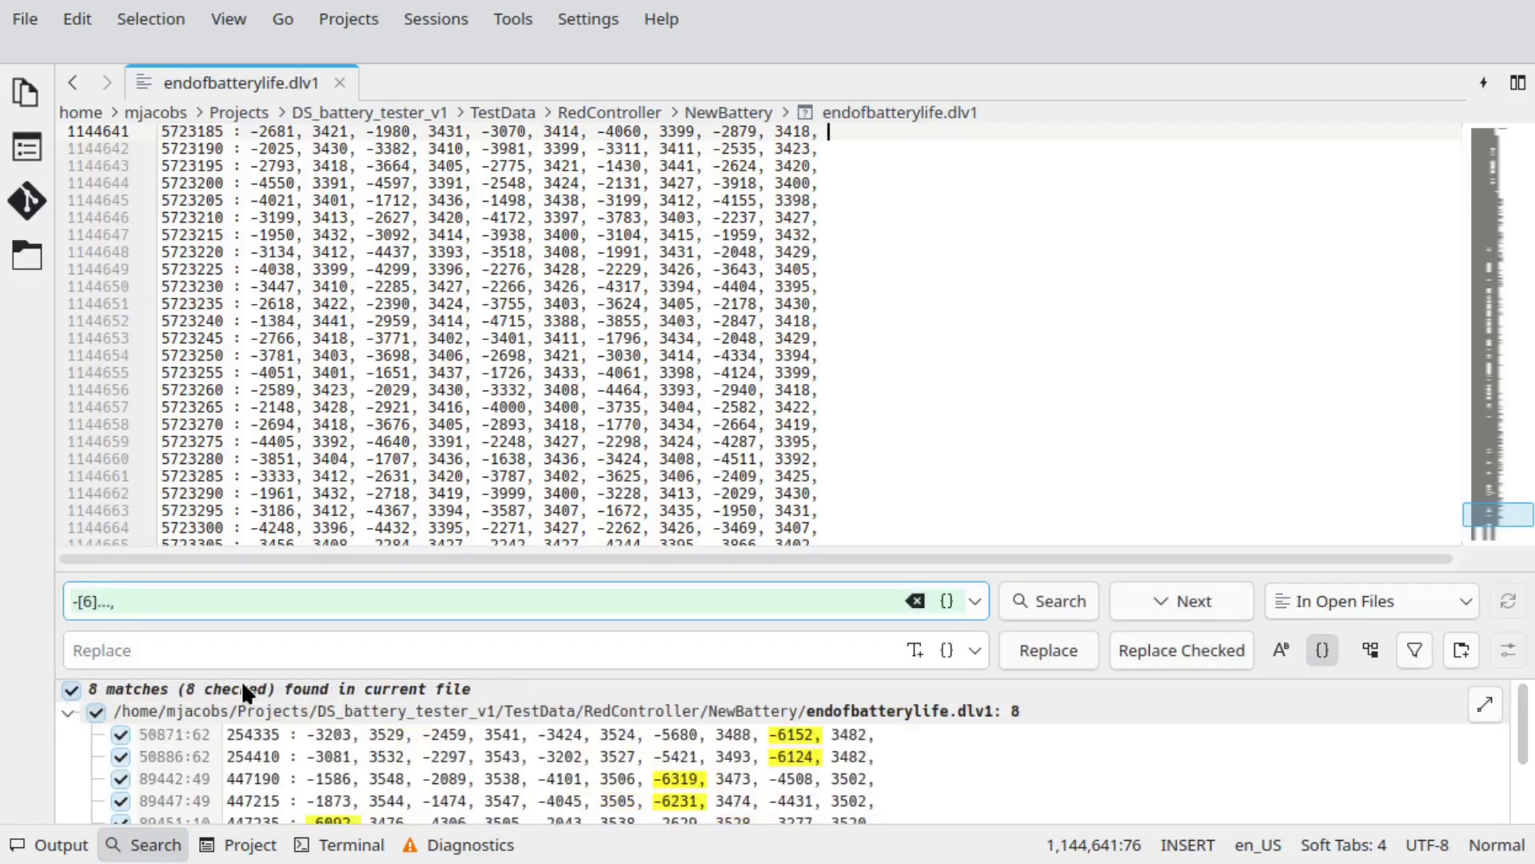
pyautogui.click(1048, 600)
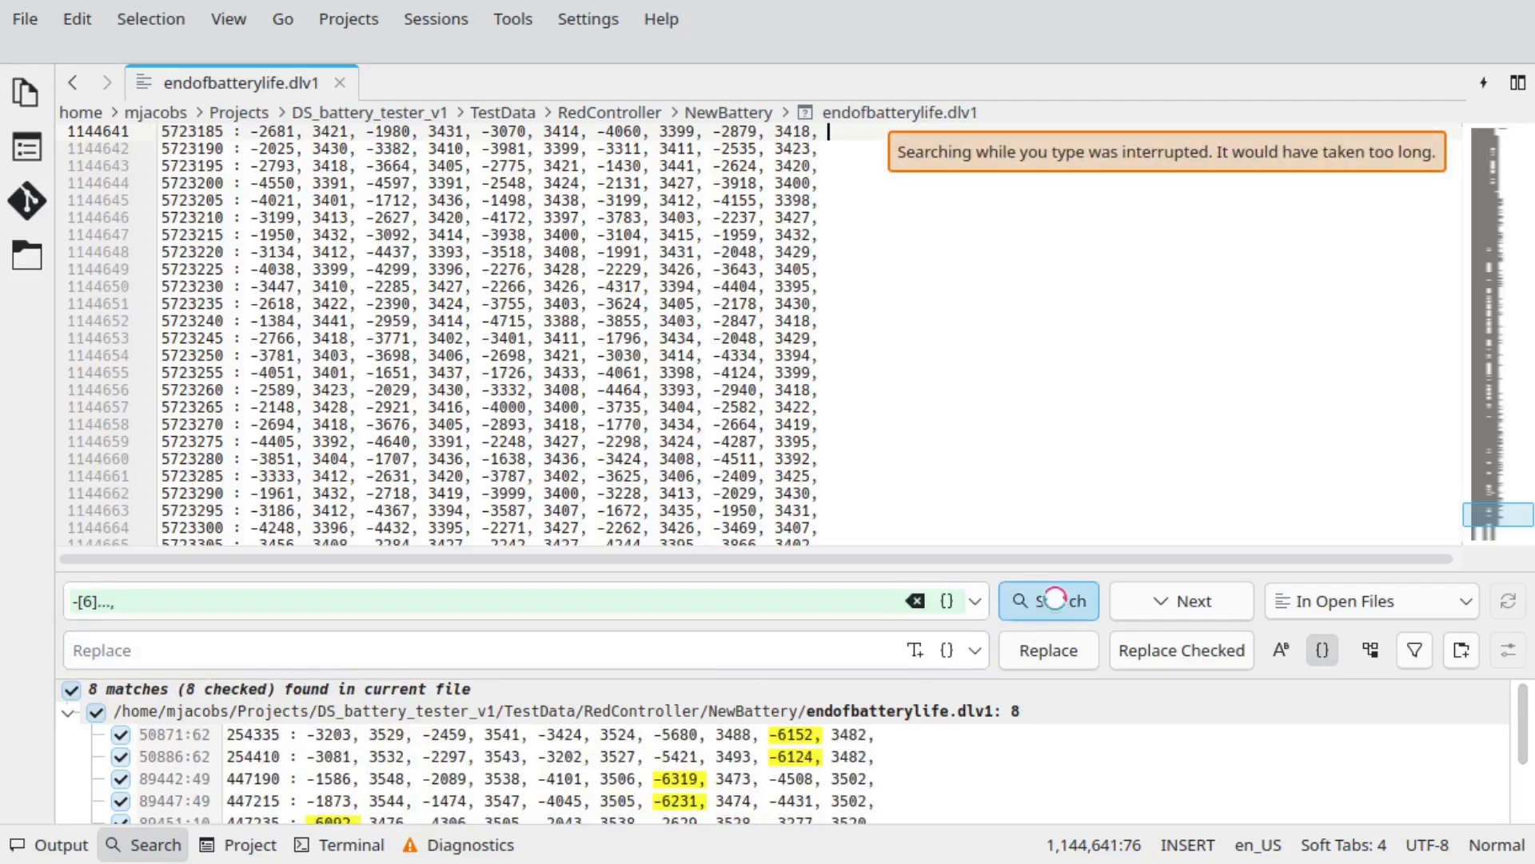
pyautogui.click(1047, 600)
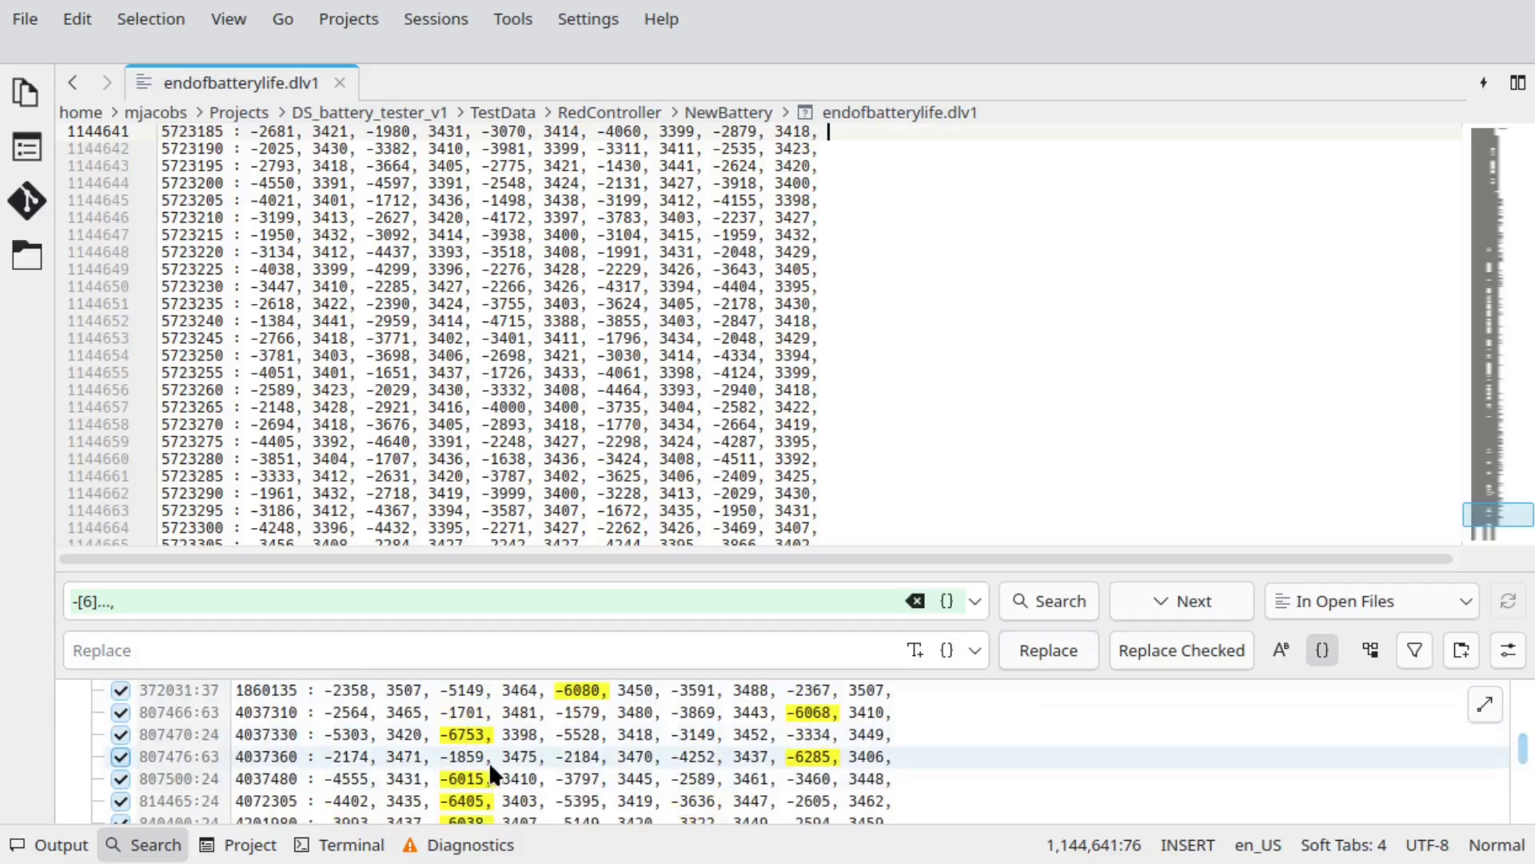
pyautogui.click(490, 734)
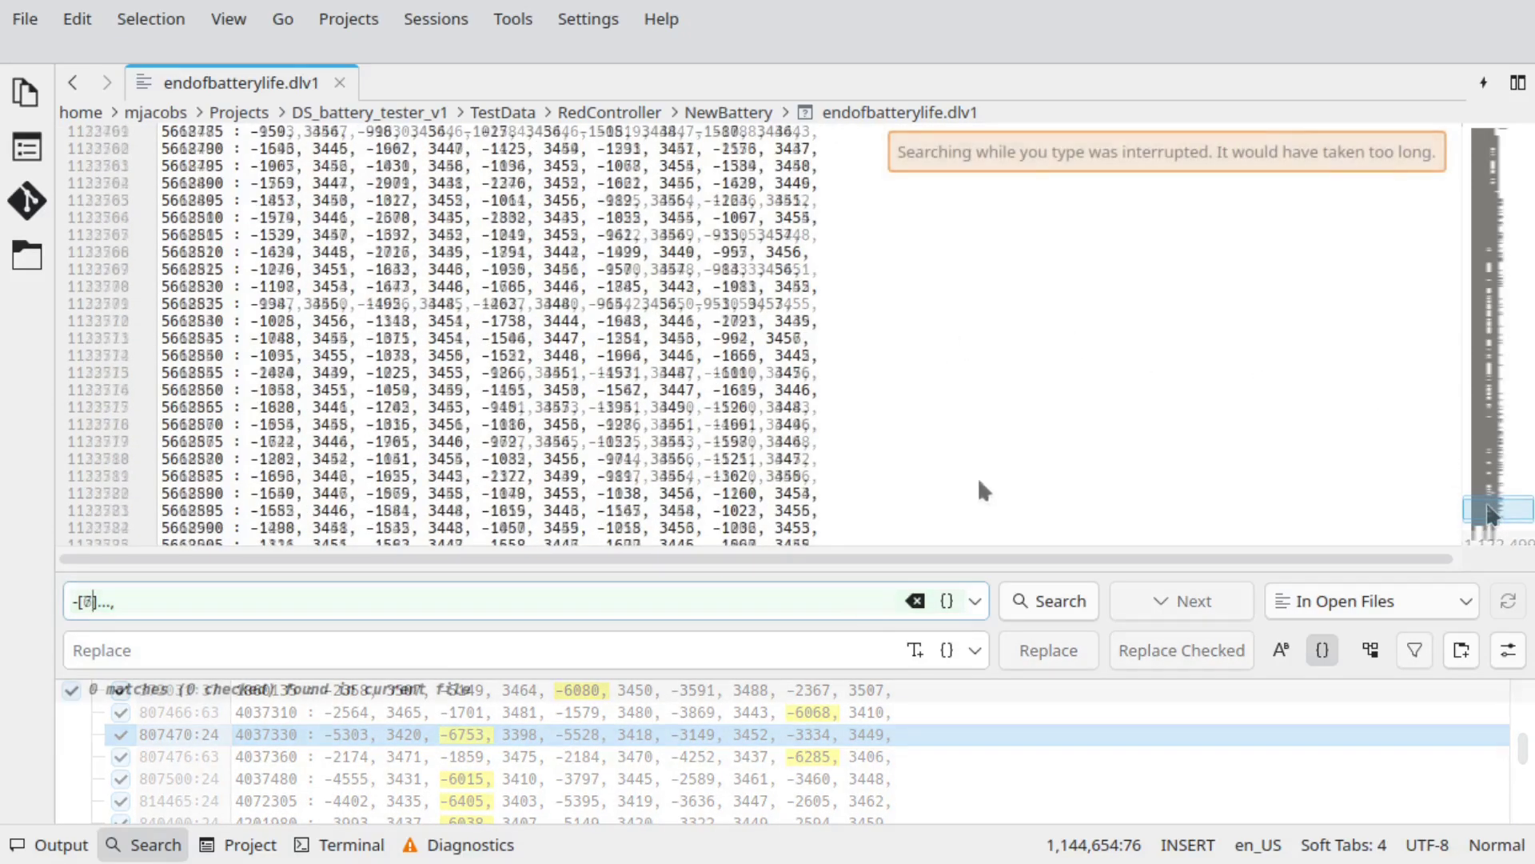
# Step: Rerun the search for -7xxx, then -5xxx/-6xxx readings, then values starting with 33, giving 570 matches
pyautogui.click(1047, 599)
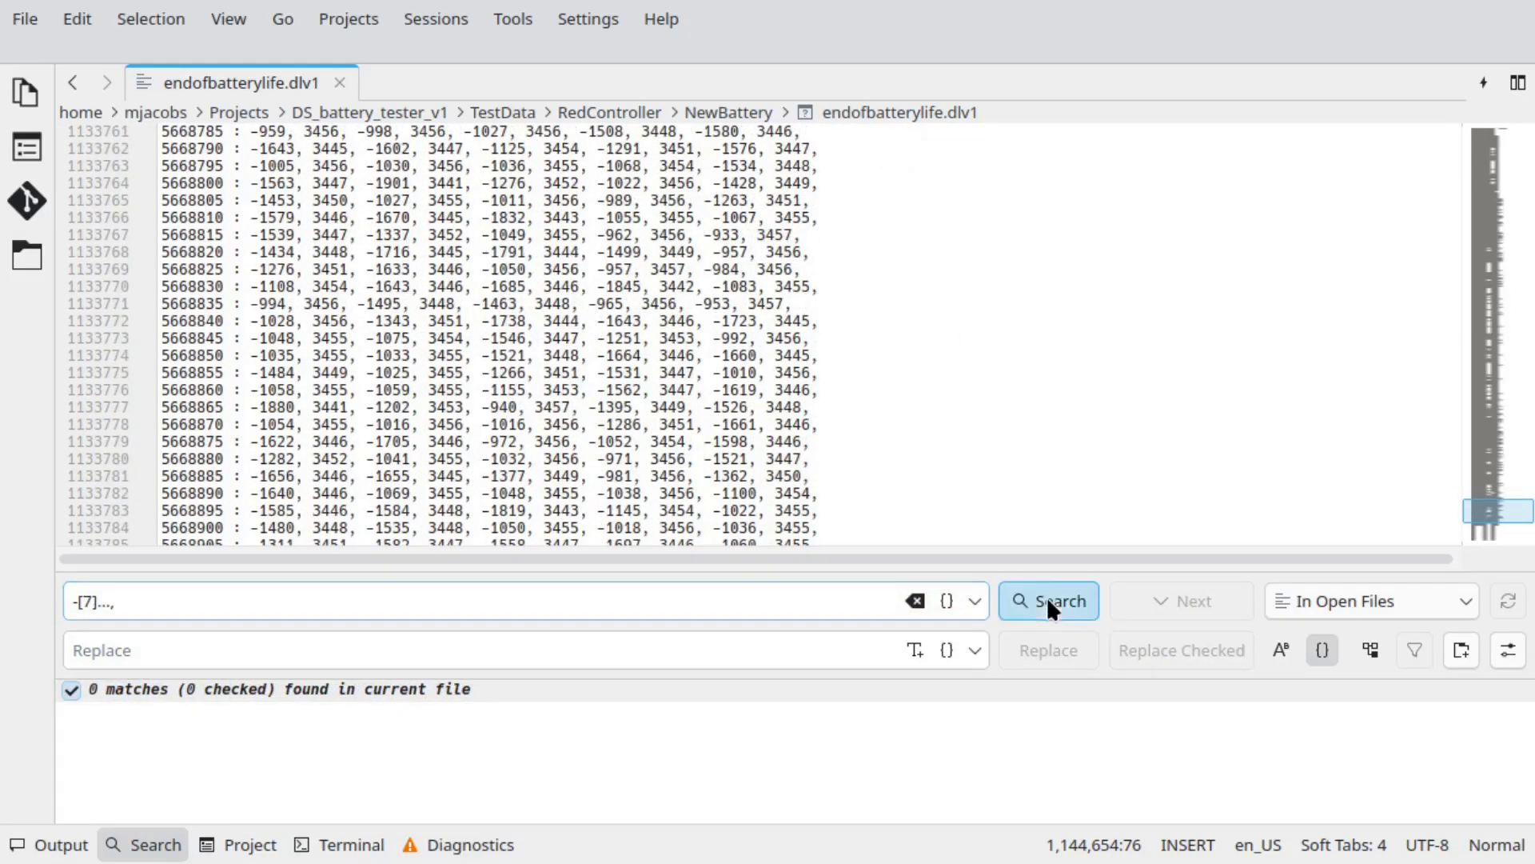
pyautogui.click(1046, 600)
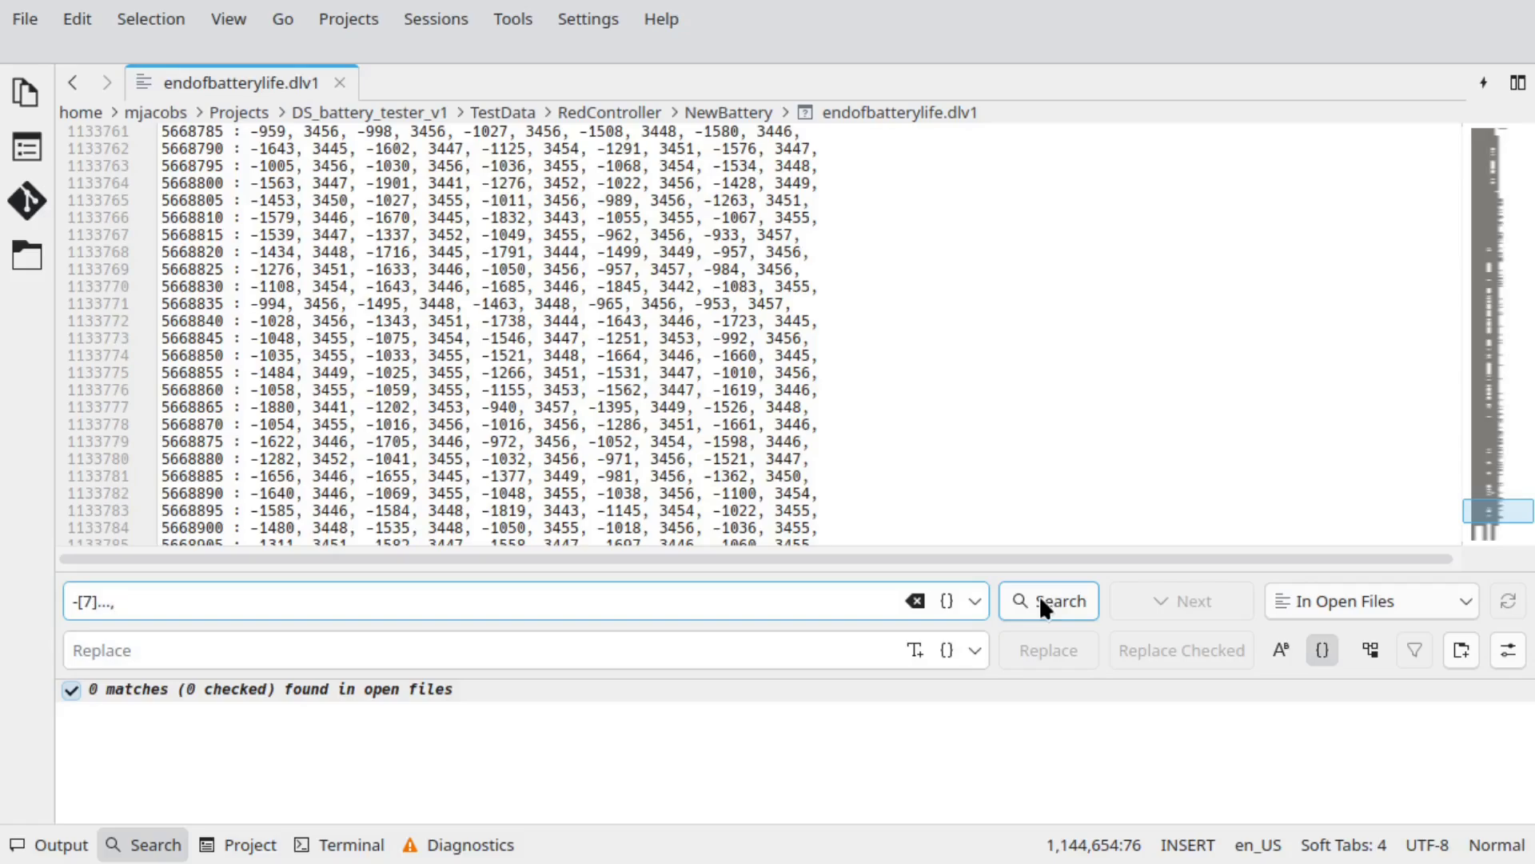
pyautogui.click(1048, 600)
pyautogui.write('5')
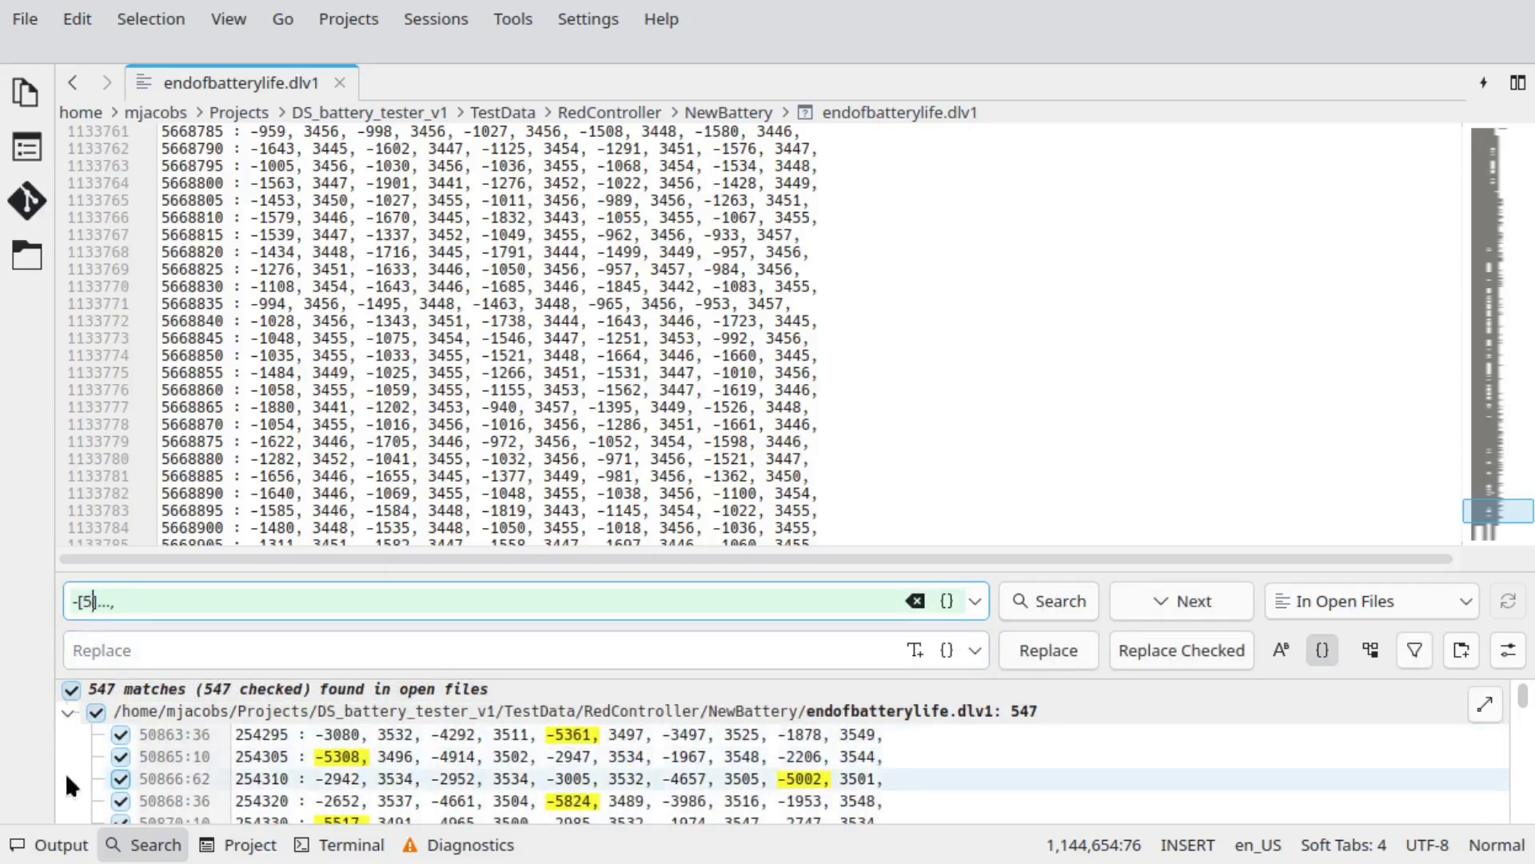
pyautogui.write('6,')
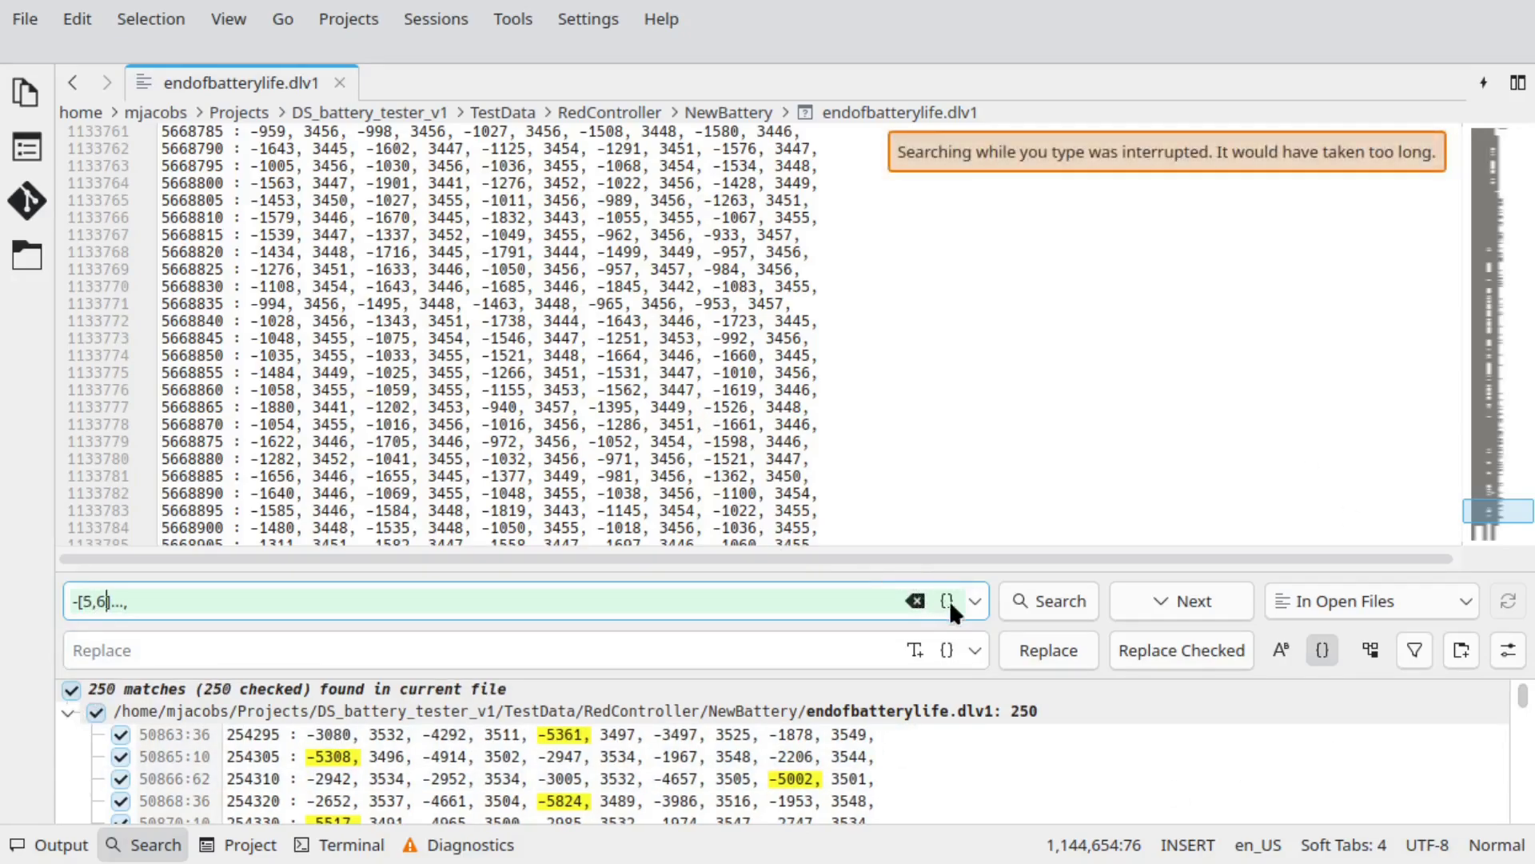
pyautogui.click(1048, 599)
pyautogui.write('33')
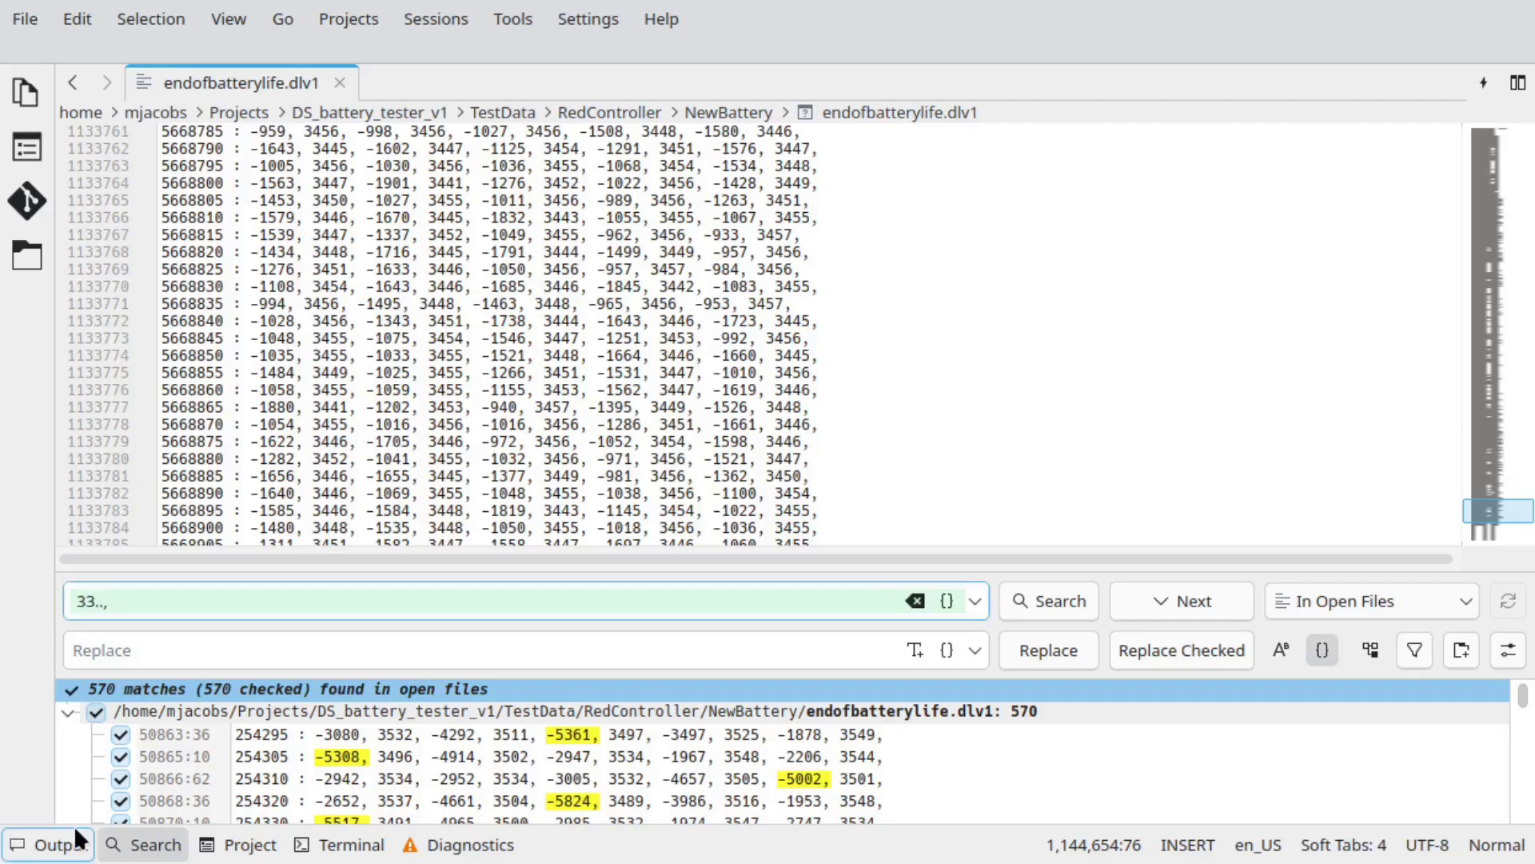
# Step: Rerun the 33xx search to get 1,291 matching lines and step through the next matches in the log
pyautogui.click(1046, 599)
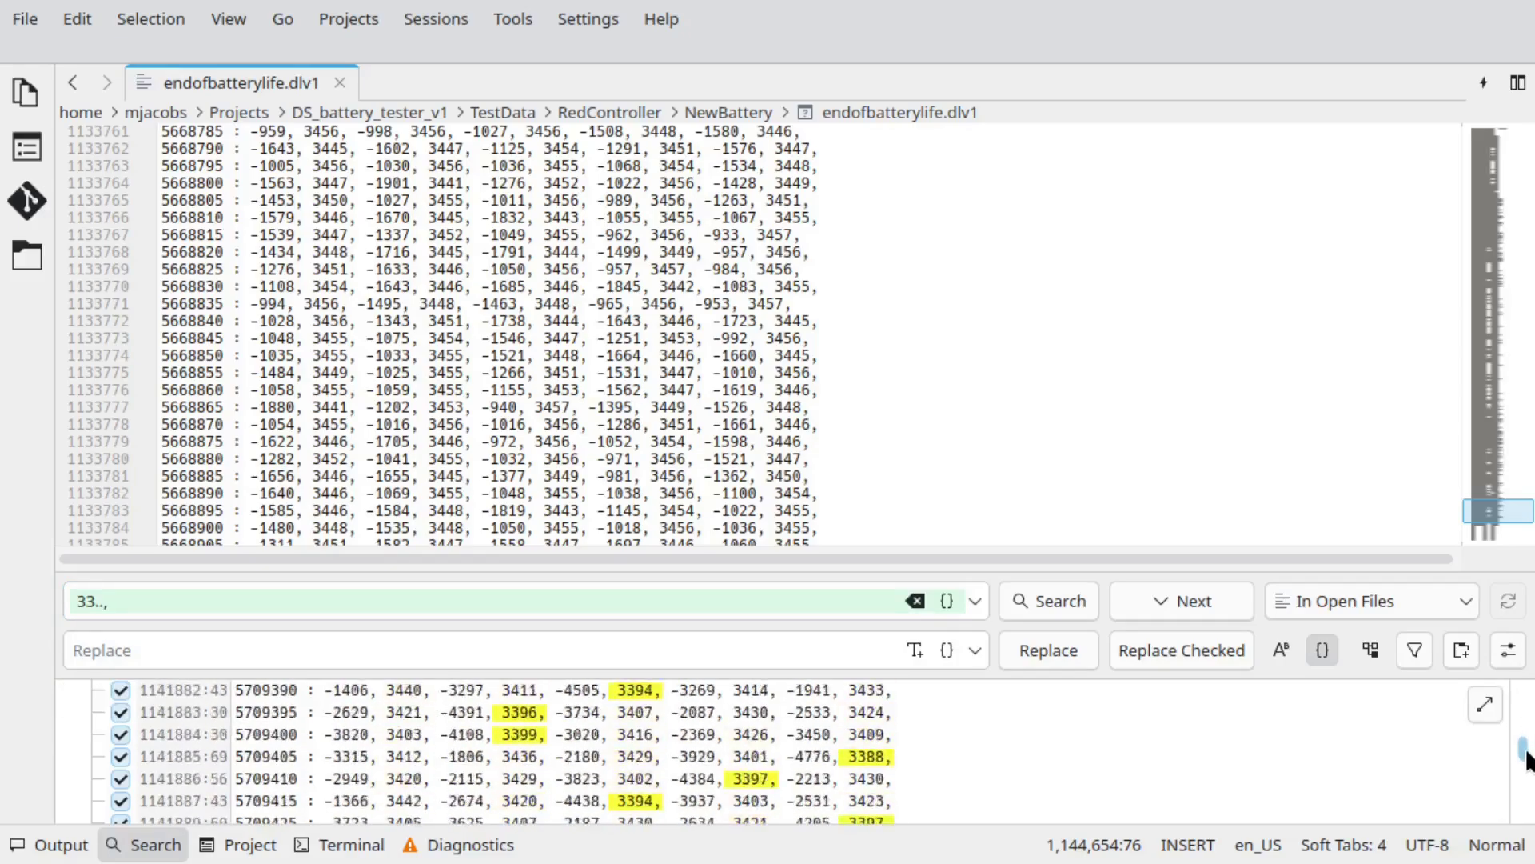
pyautogui.click(1048, 600)
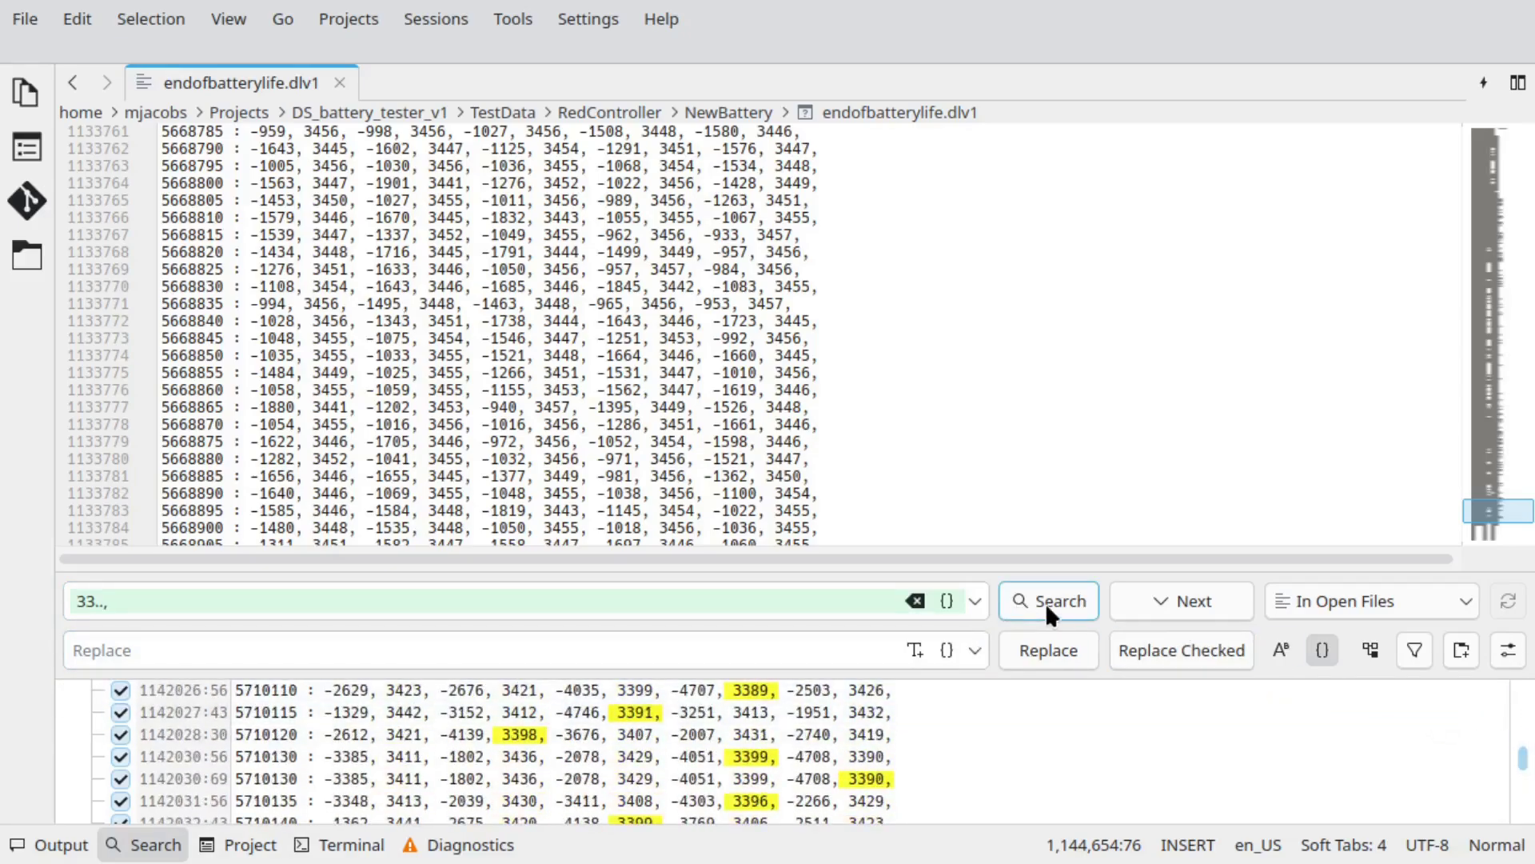
pyautogui.click(1046, 600)
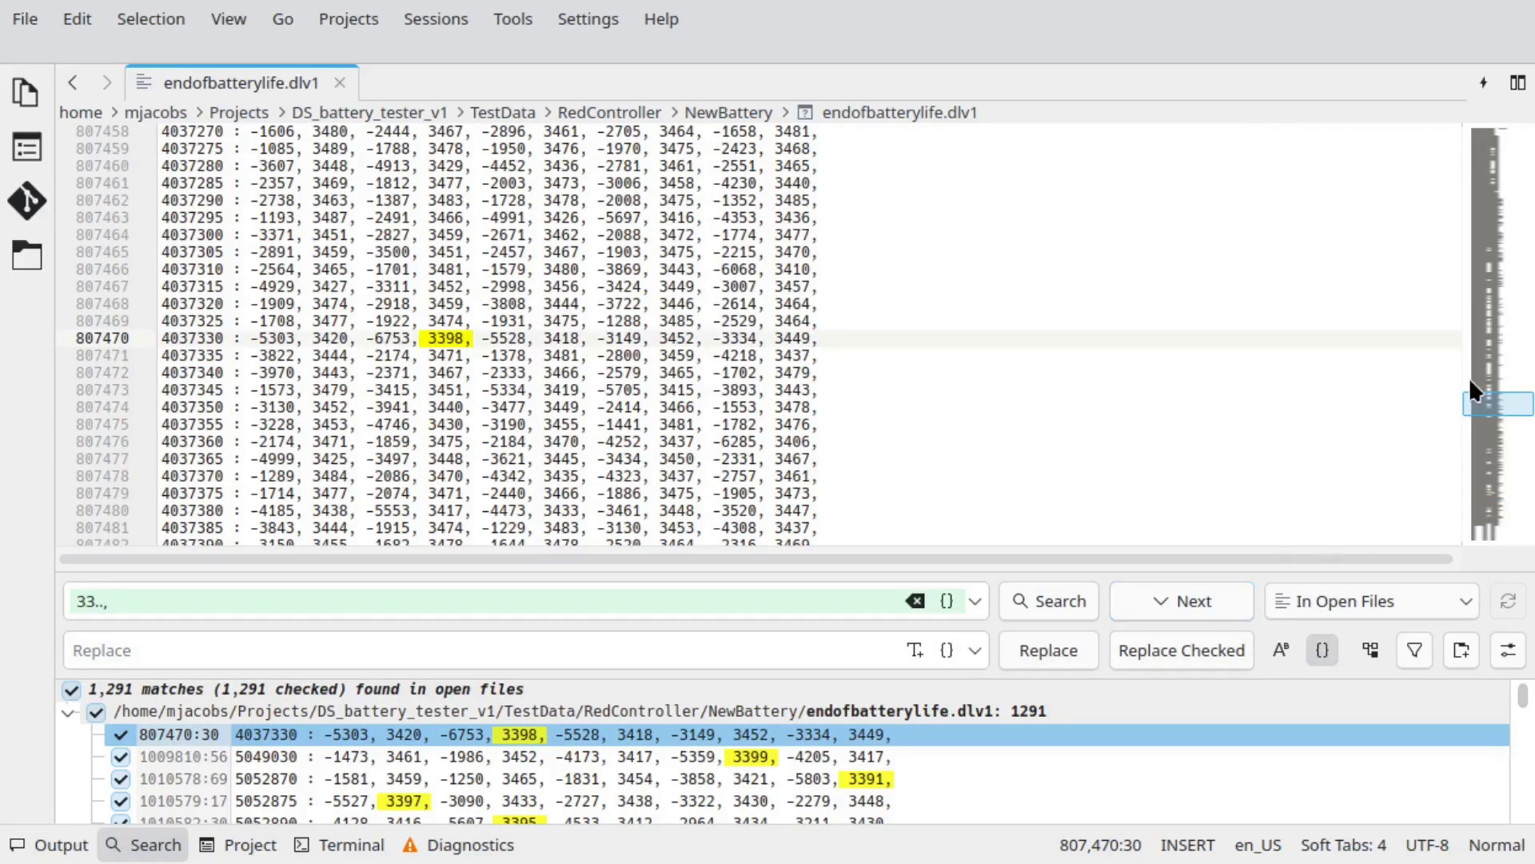
pyautogui.click(1182, 600)
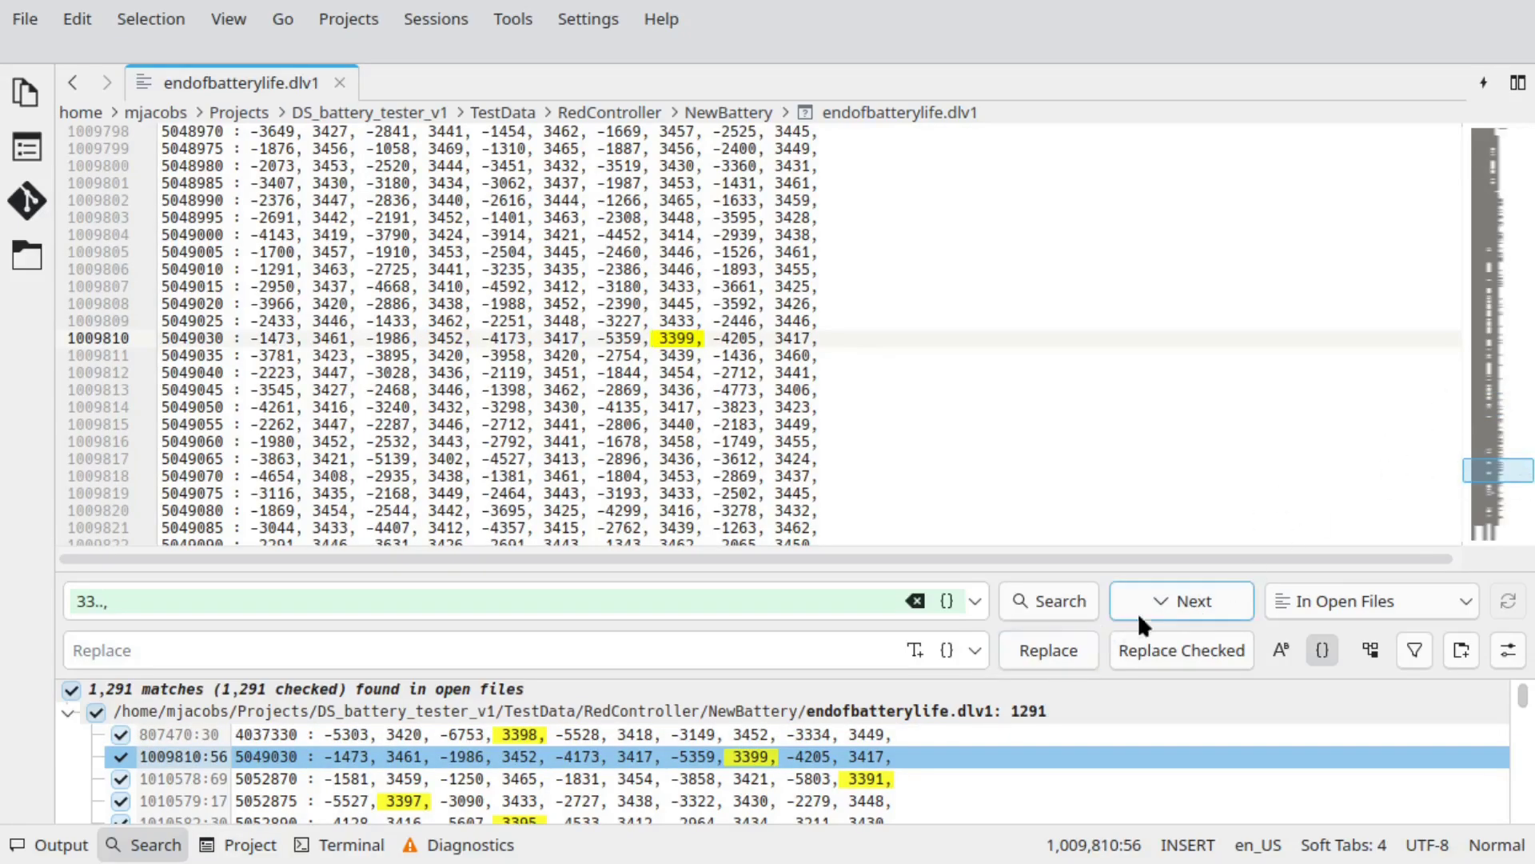
pyautogui.click(1180, 600)
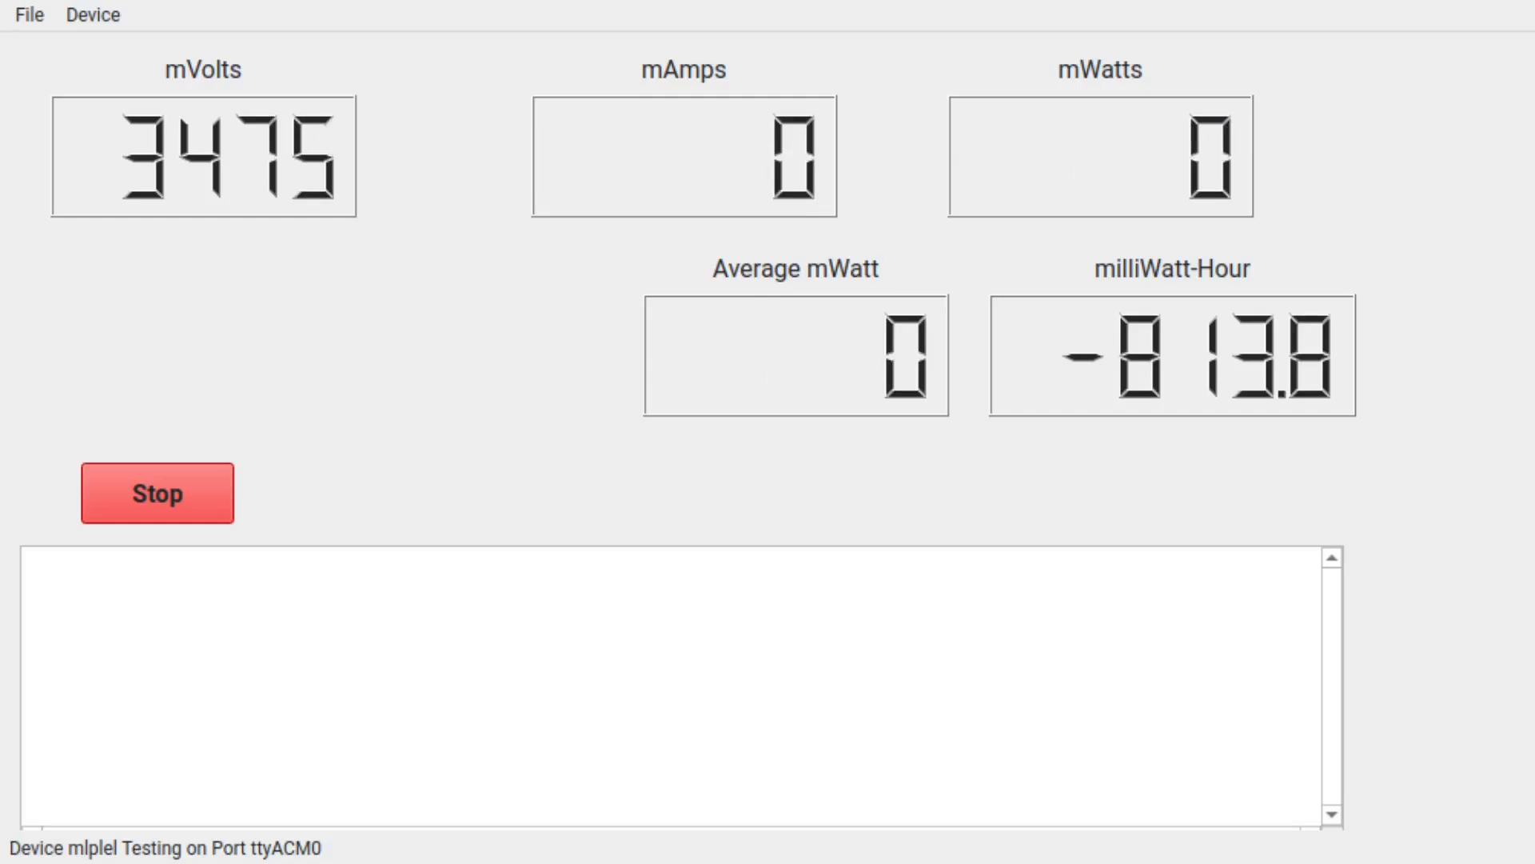
# Step: Stop the PM1 run and start a fresh one, resetting the mWh total to zero at 3487 mV
pyautogui.click(157, 491)
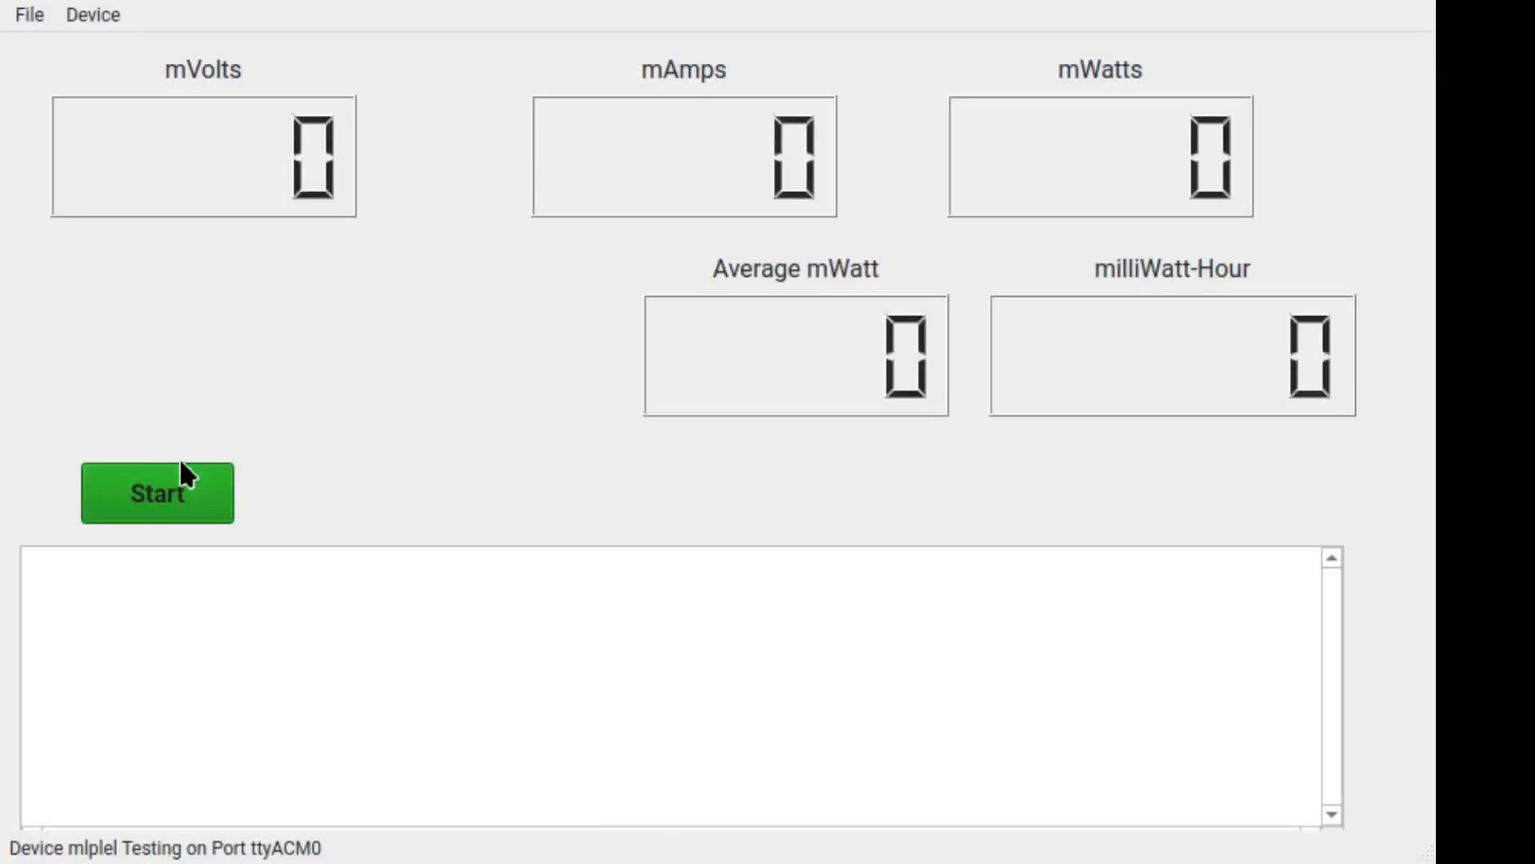
pyautogui.click(156, 493)
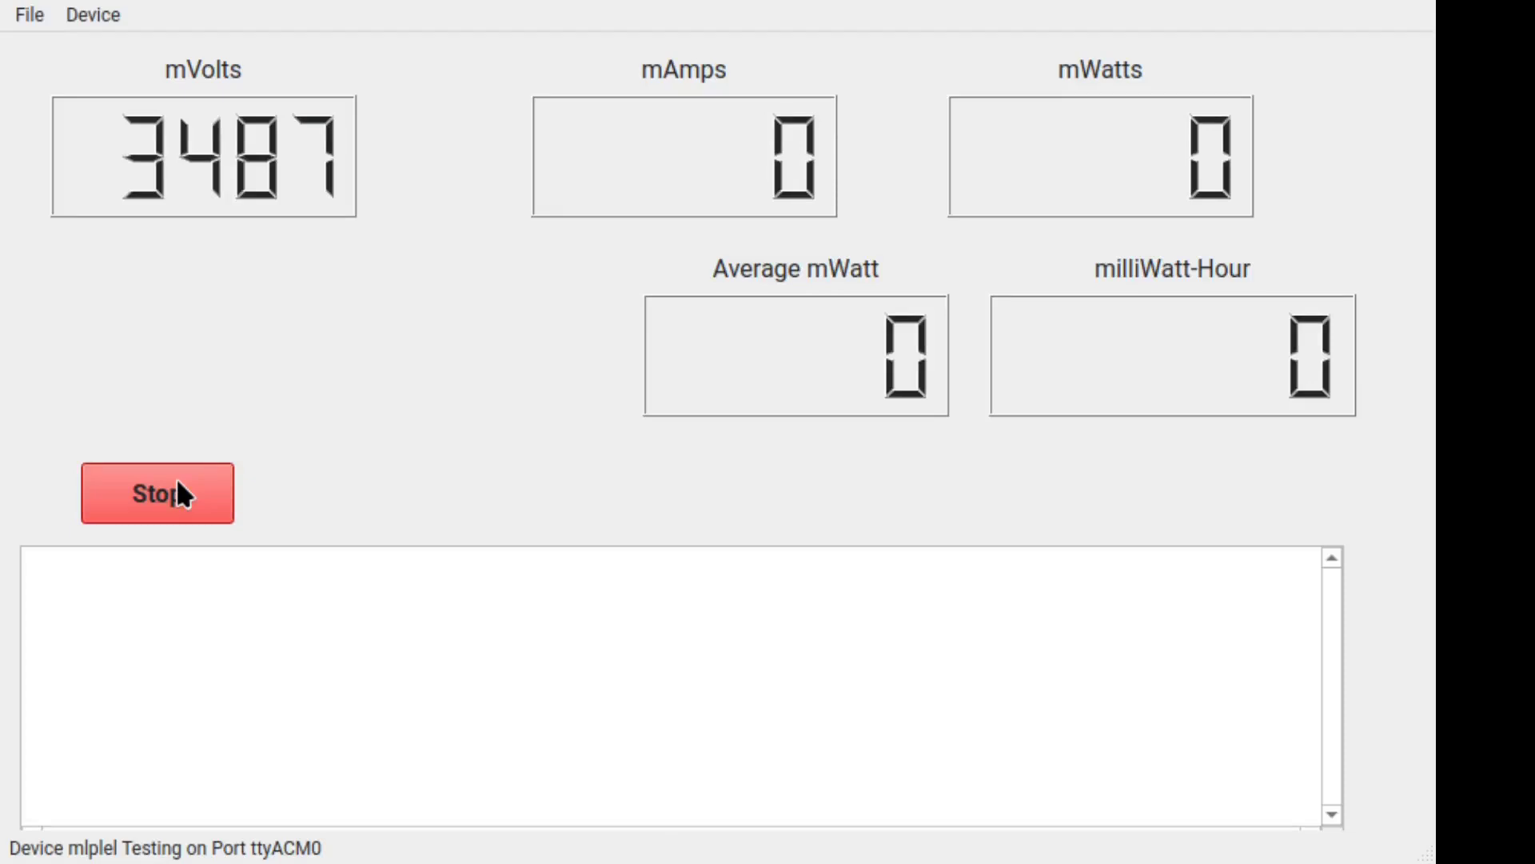